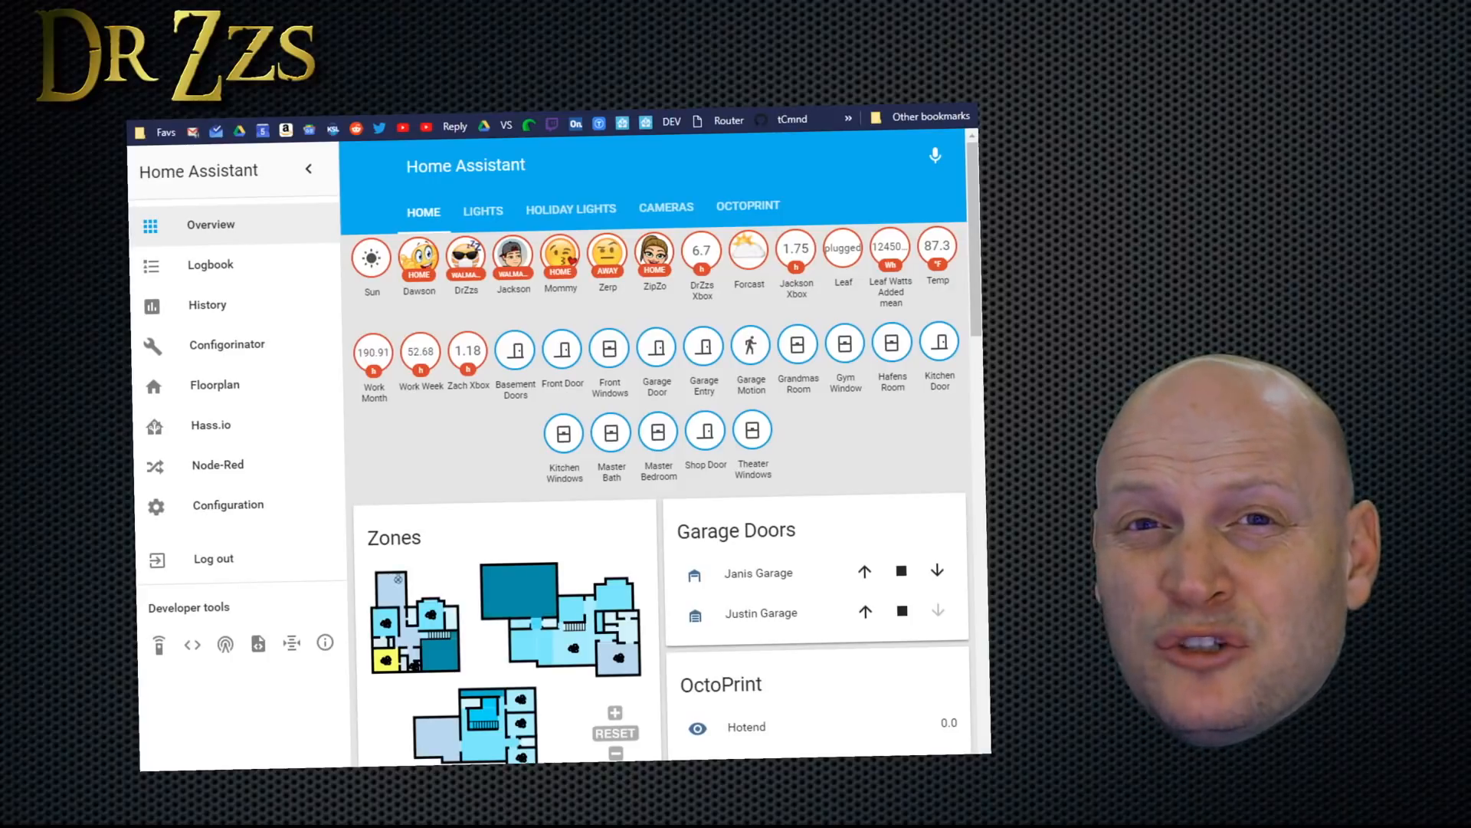
mouse_move(239, 442)
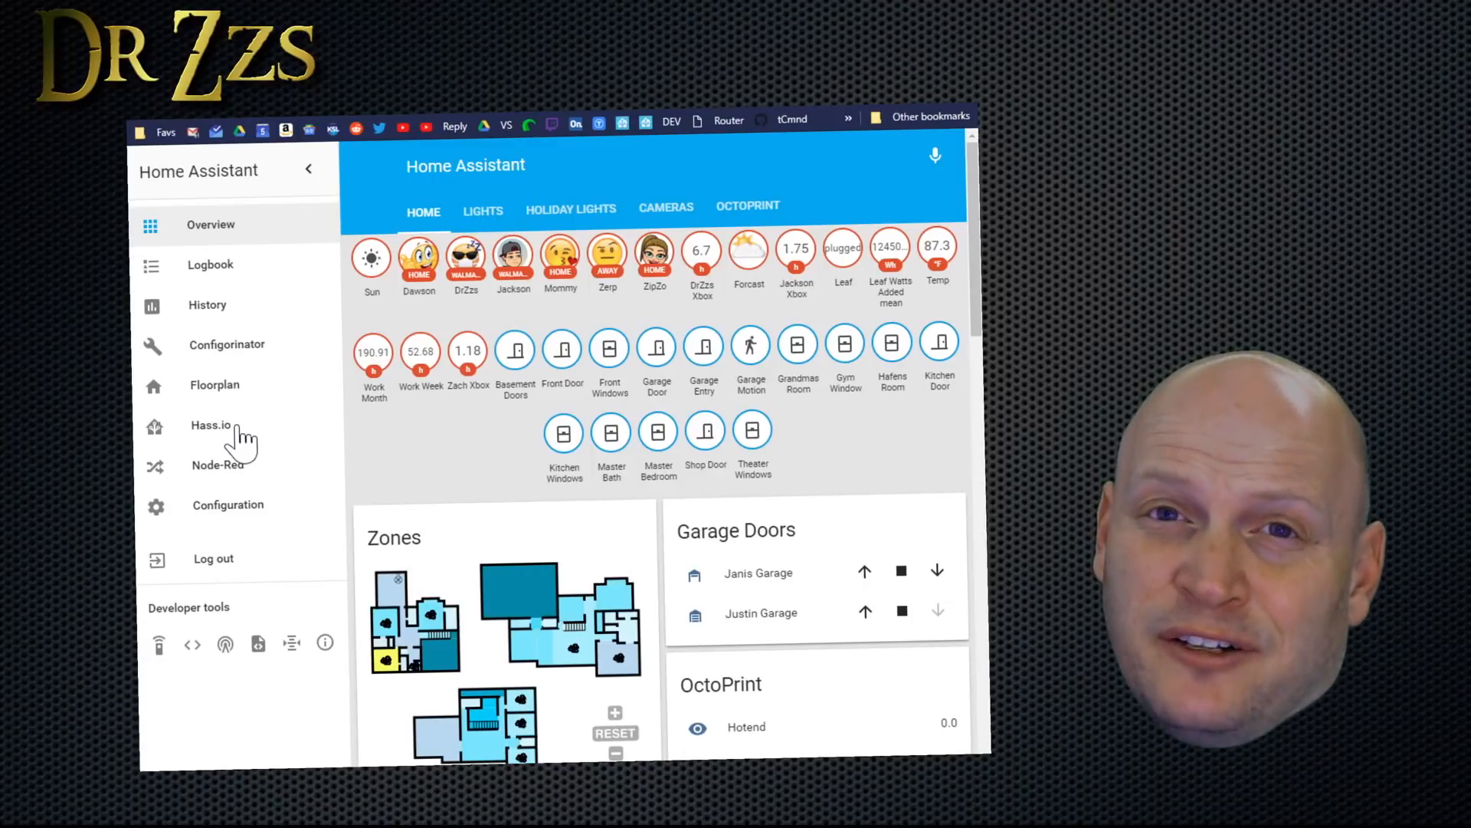
Add the keatontaylor hassio-addons repository URL in the Hass.io add-on store.
click(210, 425)
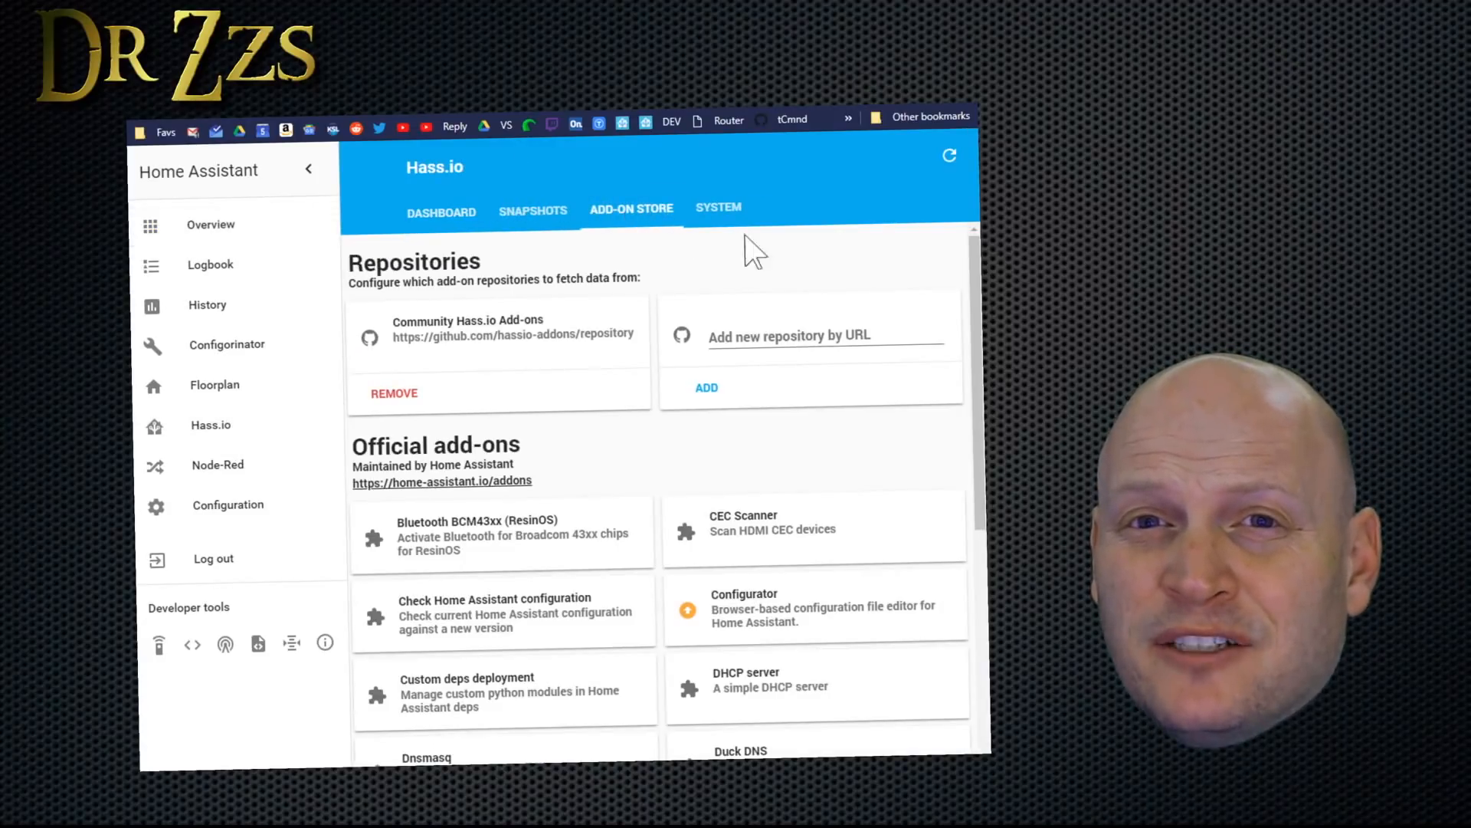
click(826, 336)
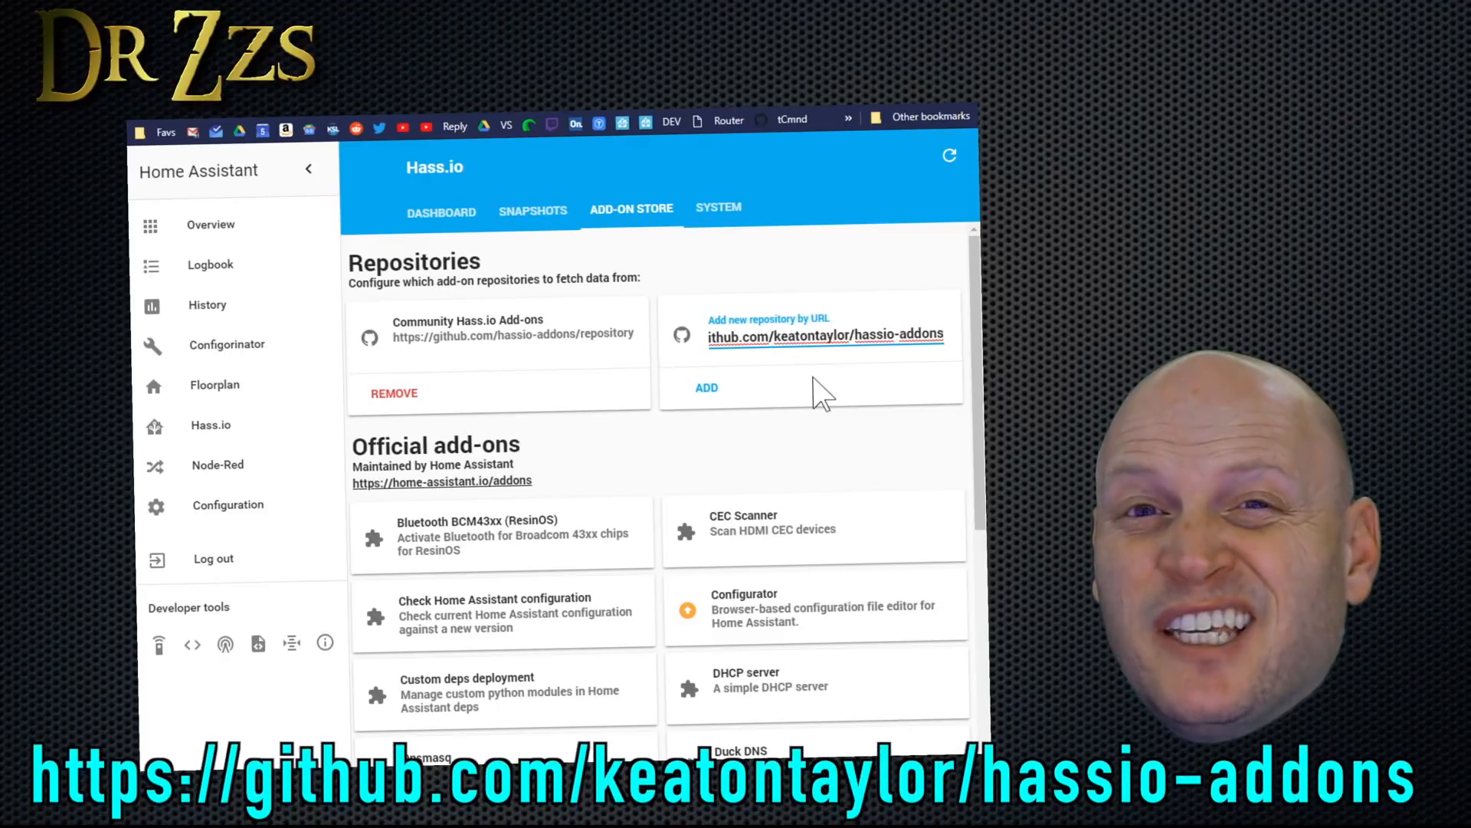
mouse_move(901, 376)
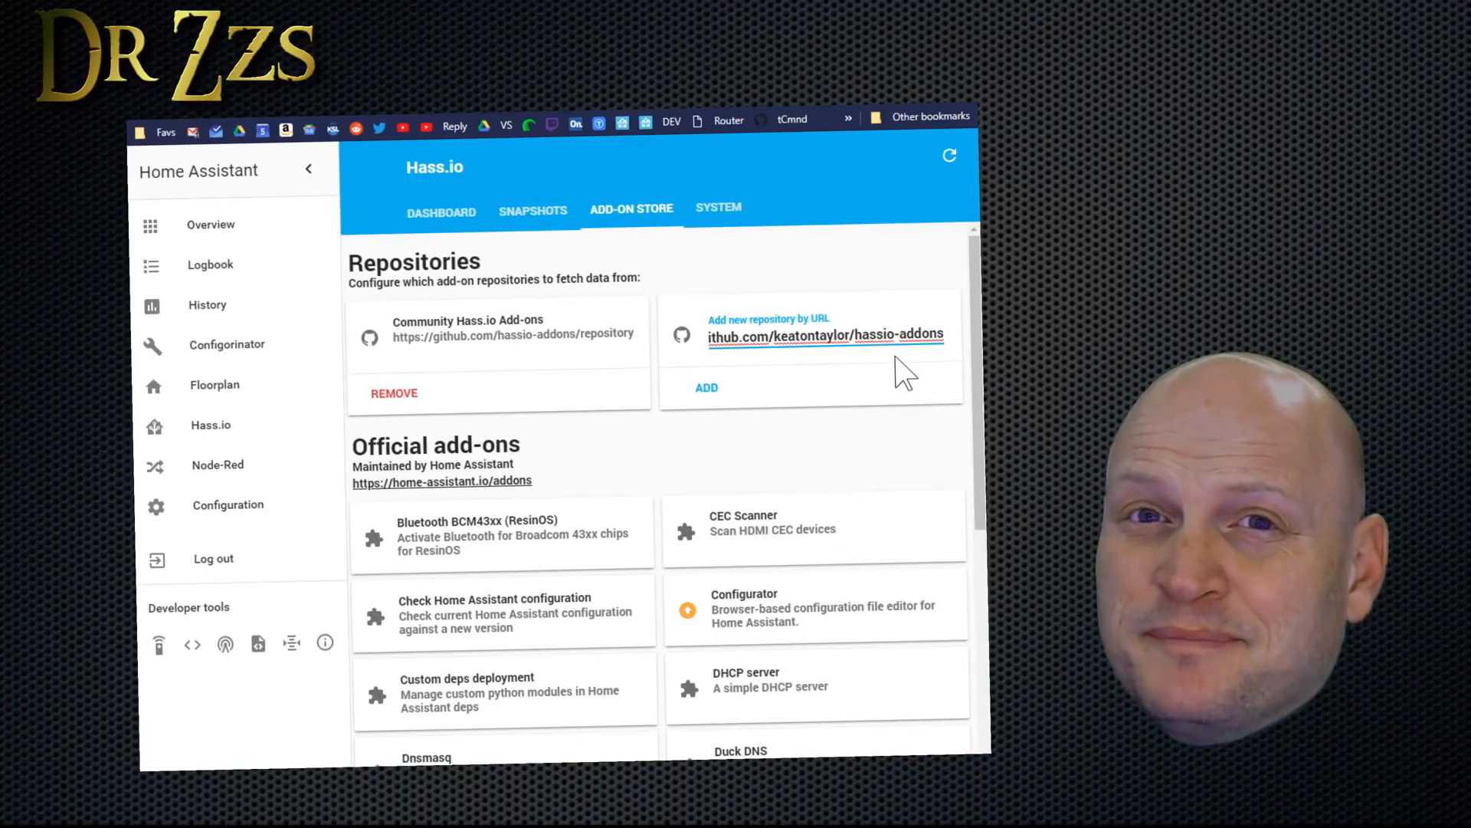
scroll(down, 3)
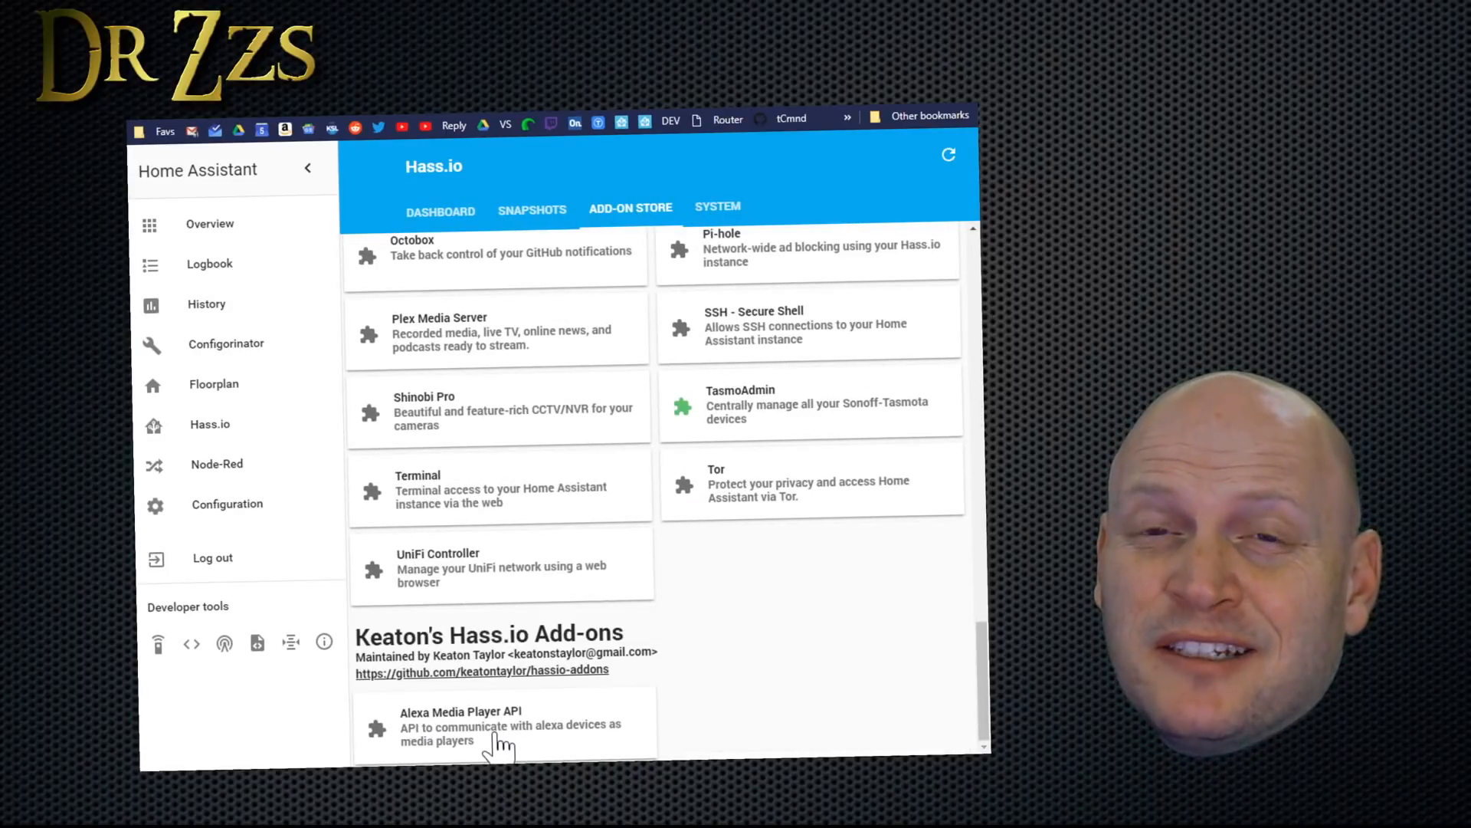
Install the Alexa Media Player API add-on from its details page.
click(507, 724)
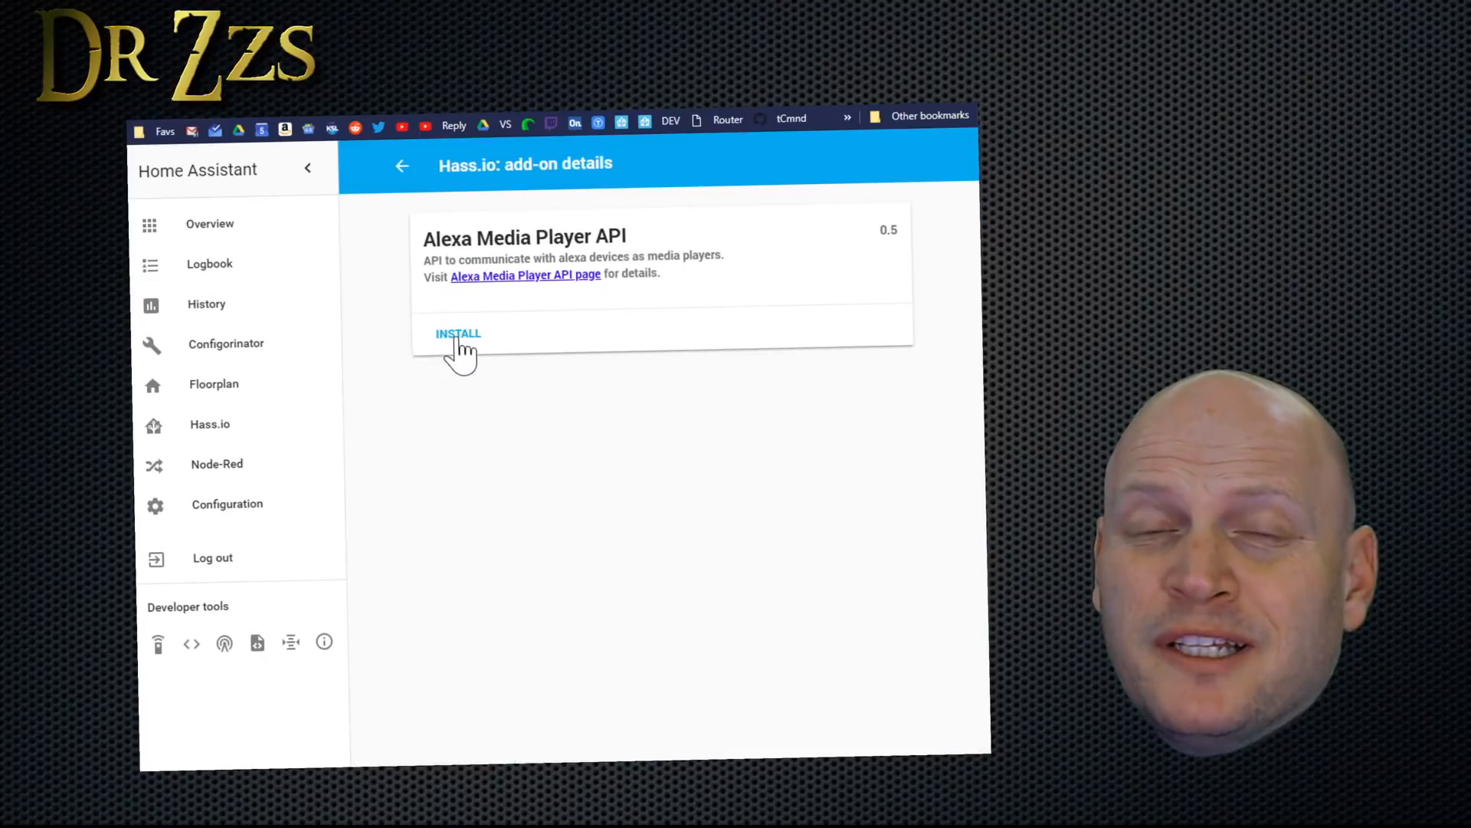
click(458, 333)
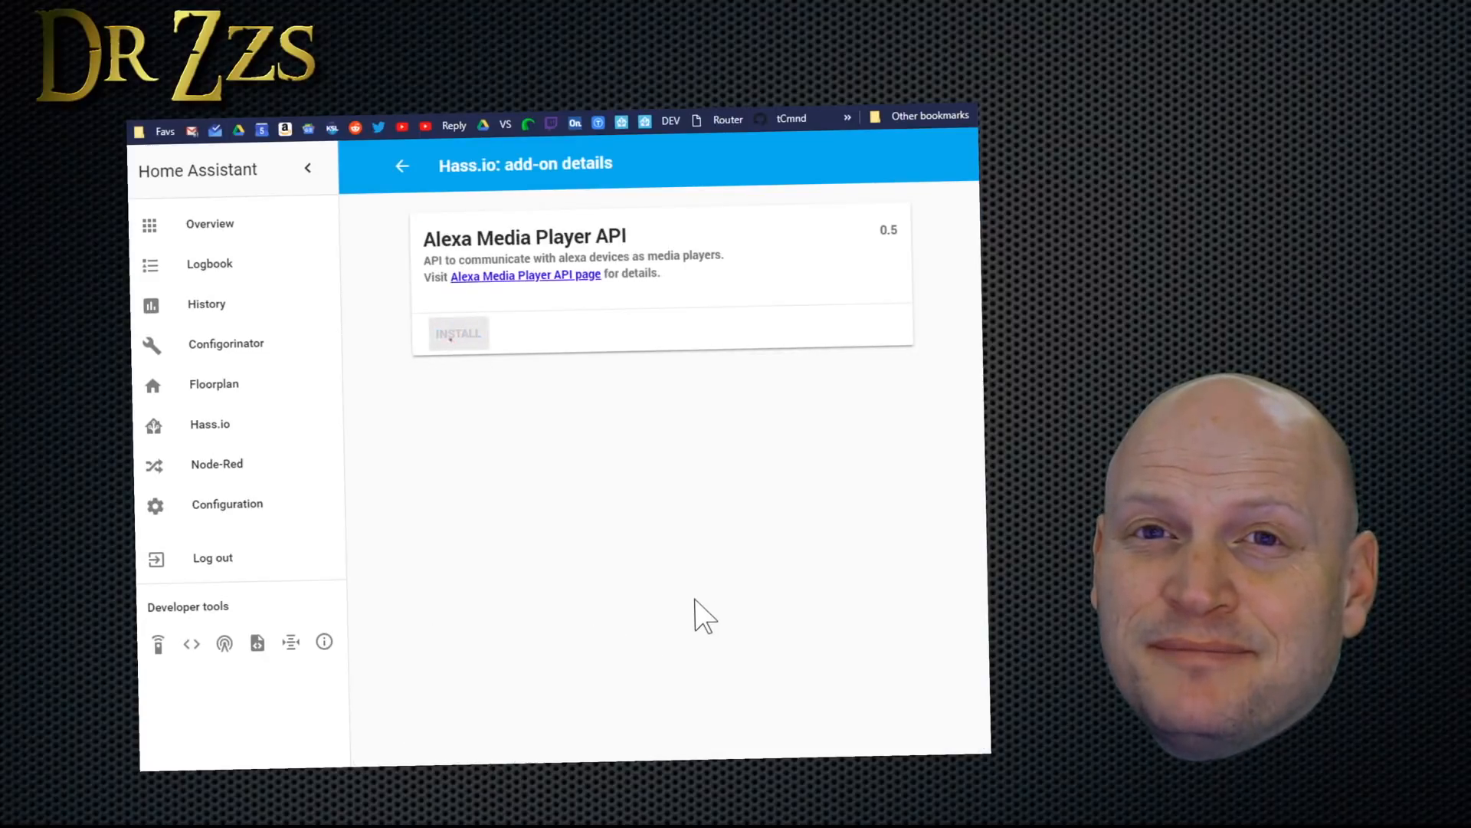
click(458, 333)
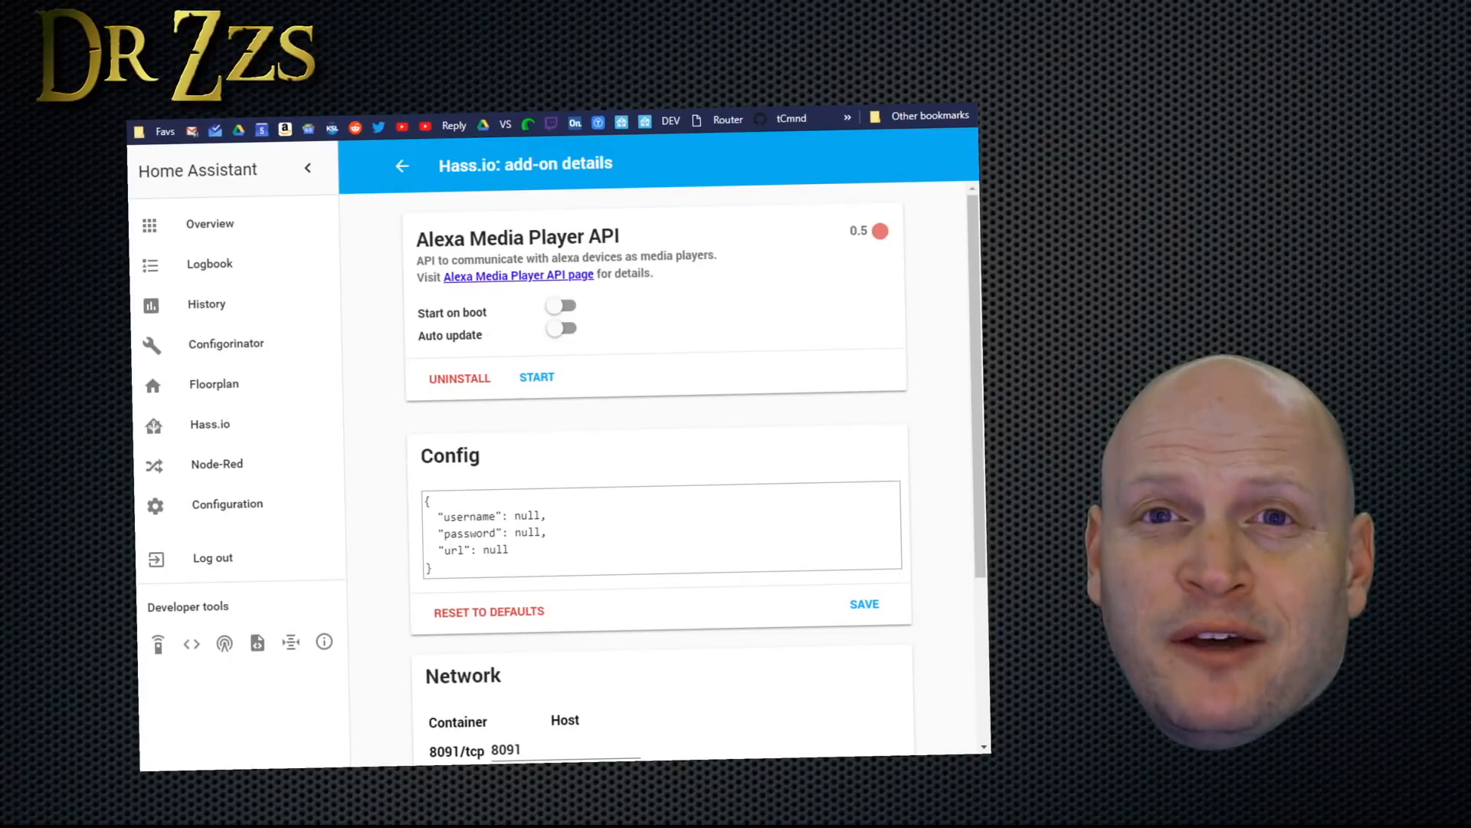
double_click(495, 550)
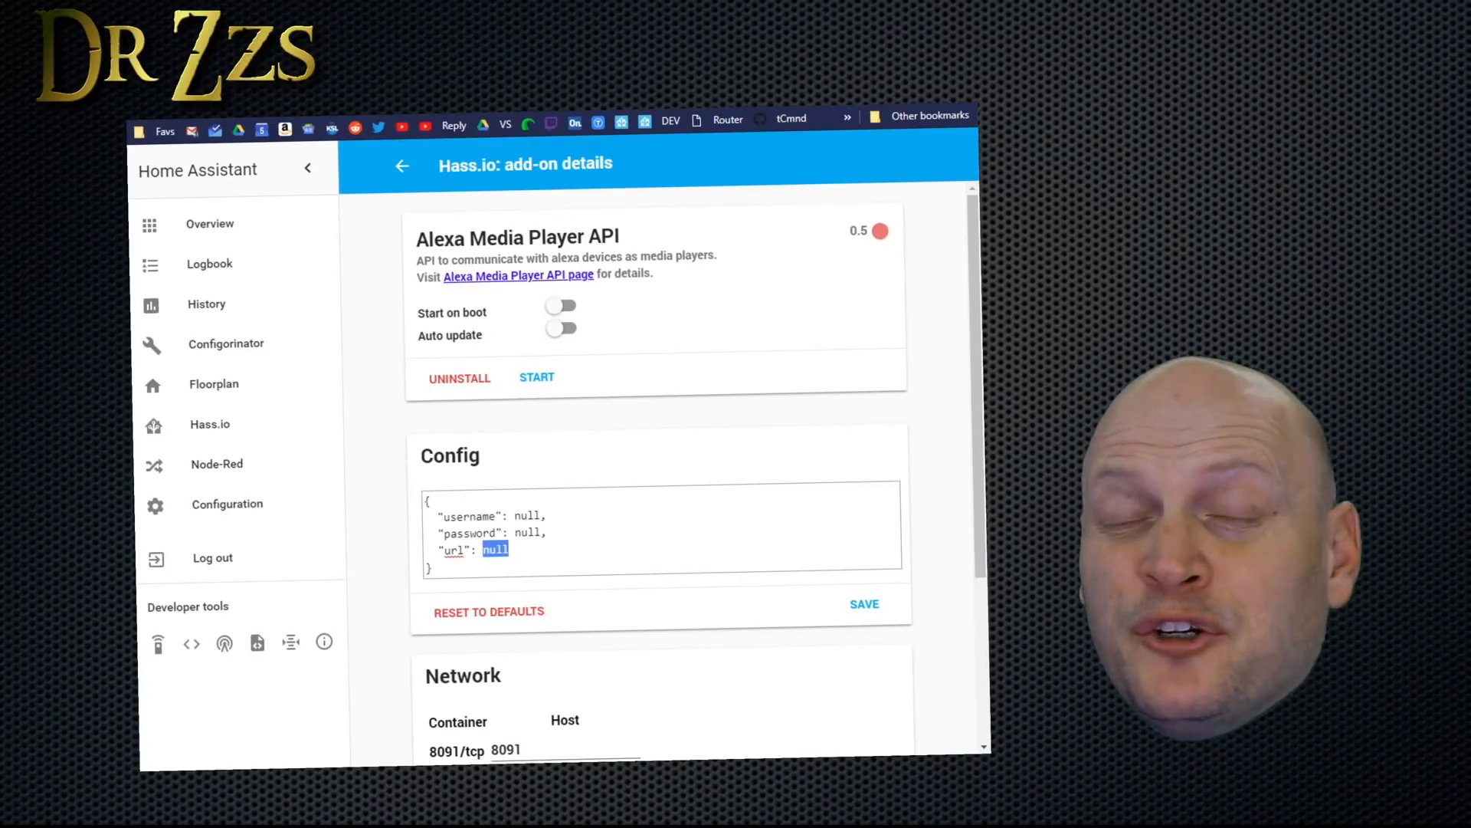
right_click(495, 550)
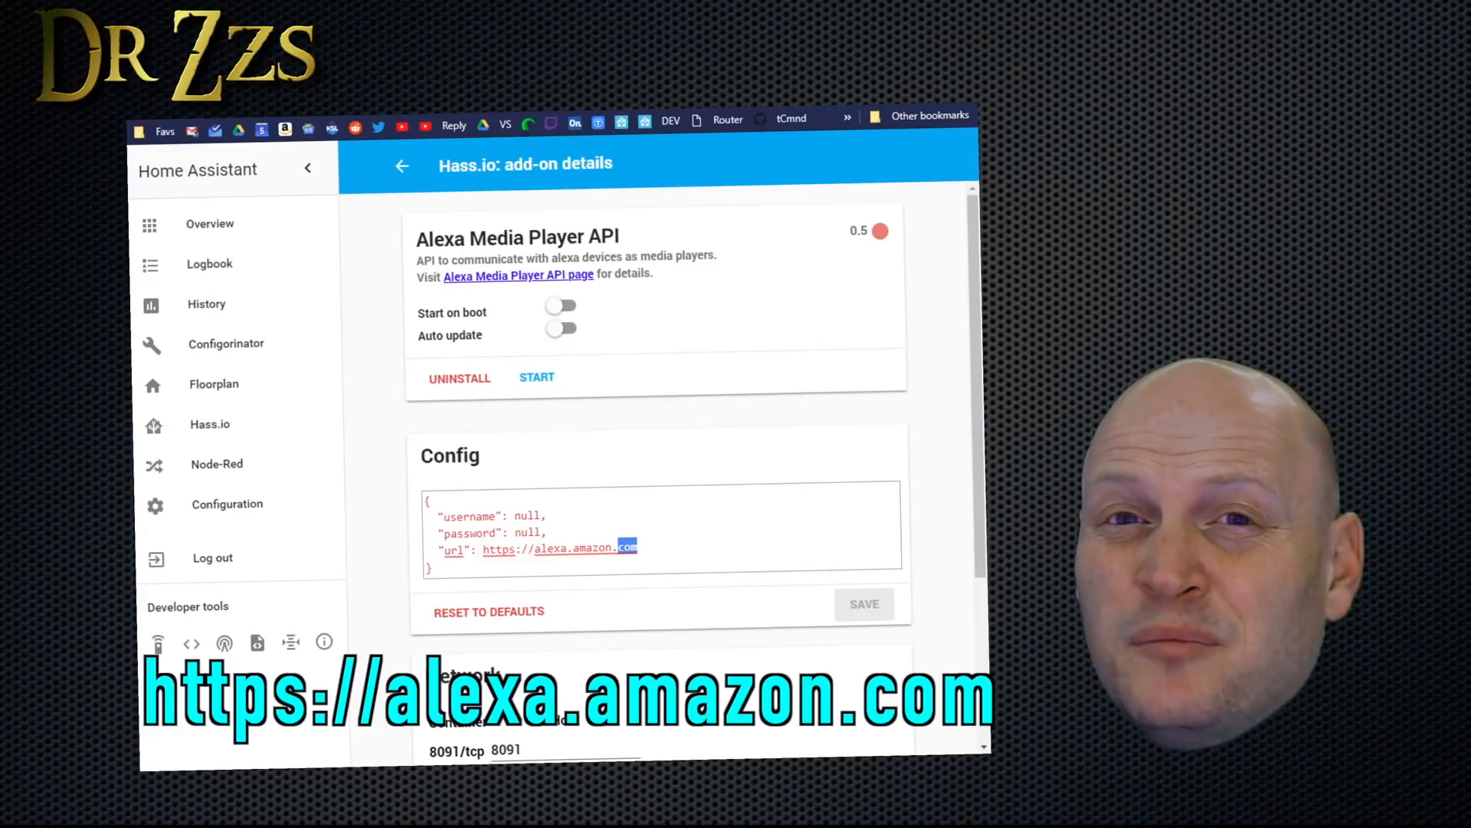
mouse_move(658, 599)
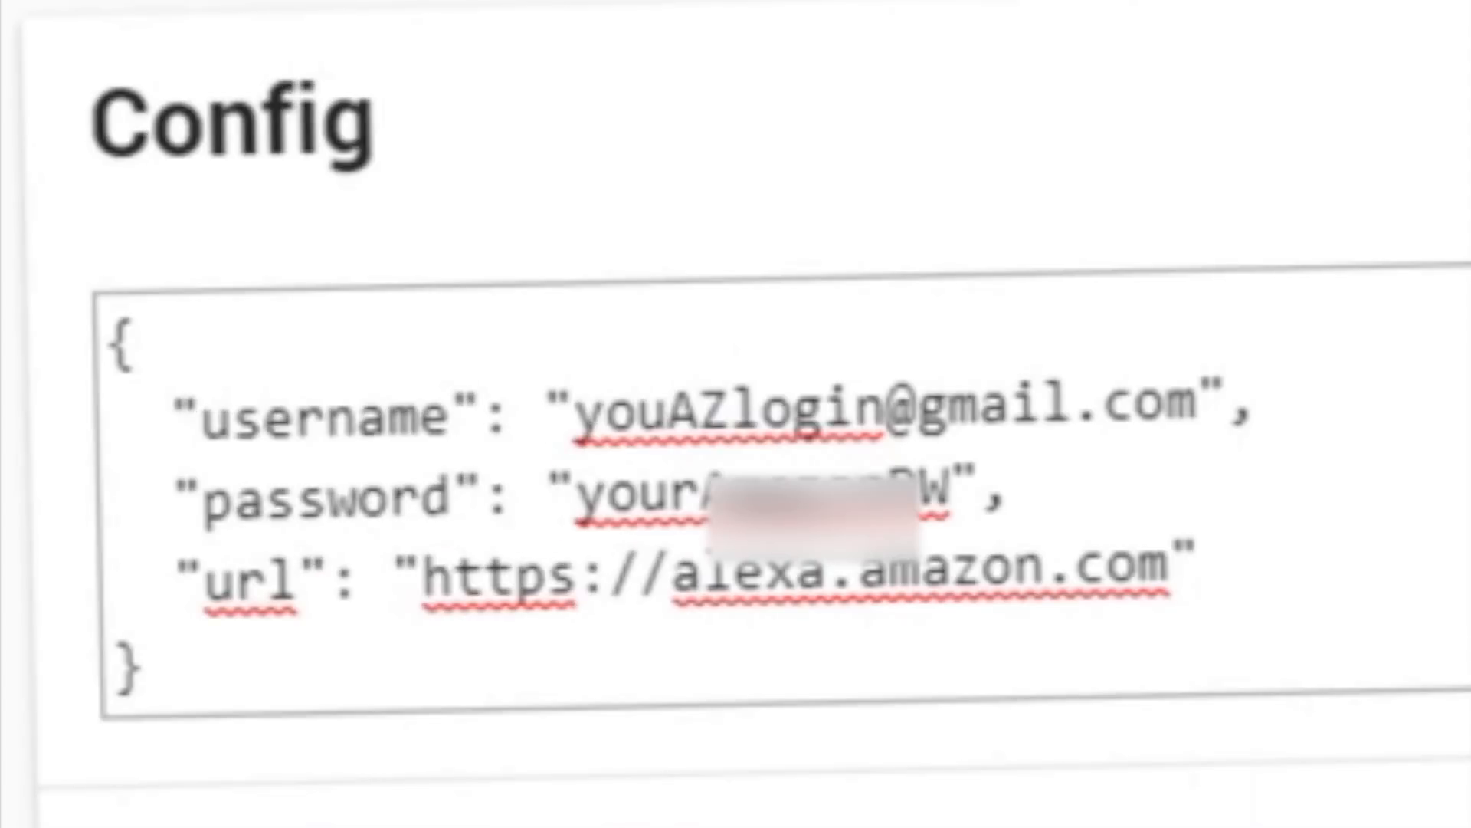
click(146, 666)
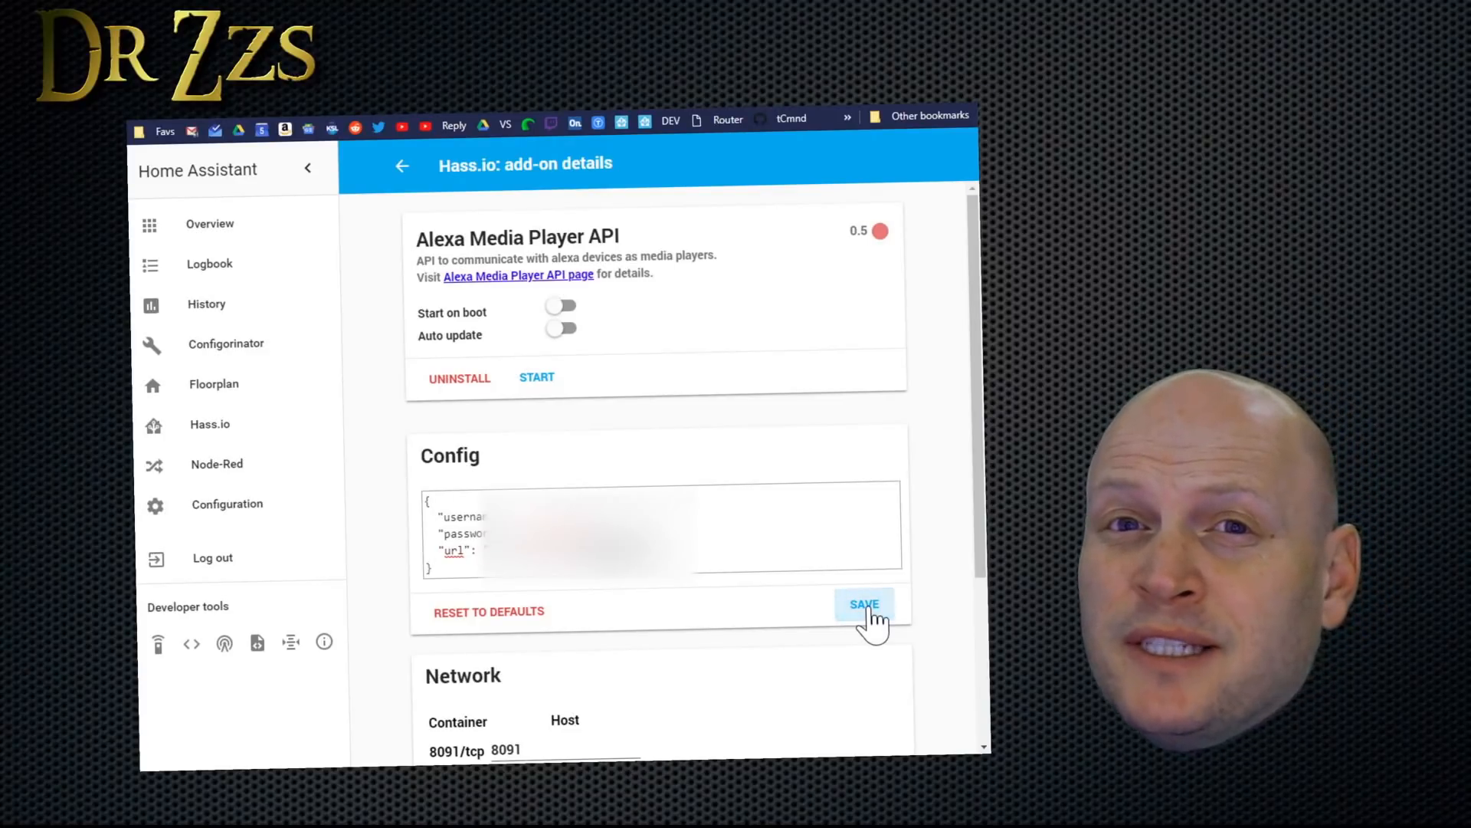
click(864, 603)
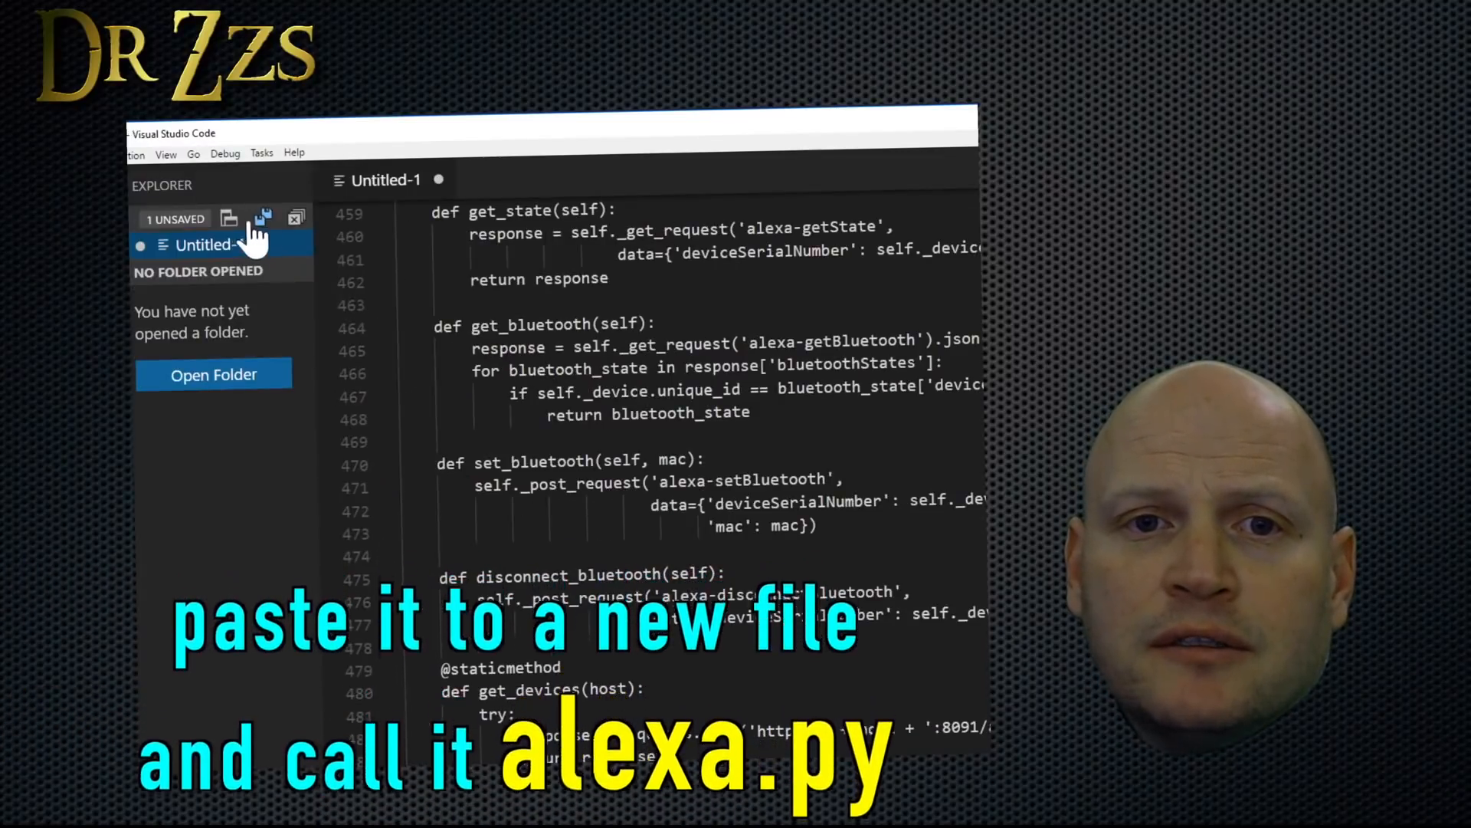
Save the code file into config > custom_components > media_player as alexa.py.
click(262, 217)
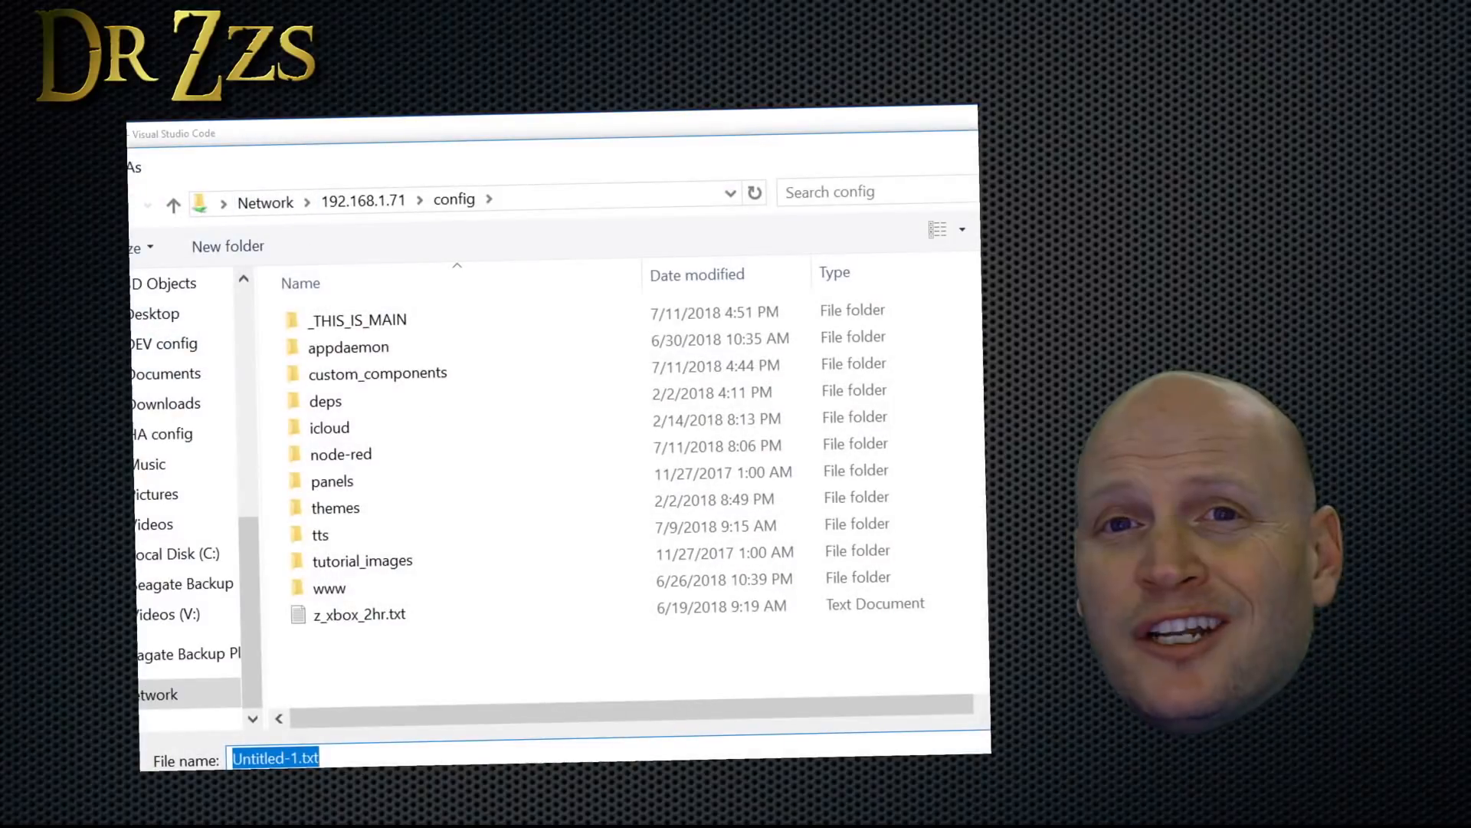
double_click(377, 372)
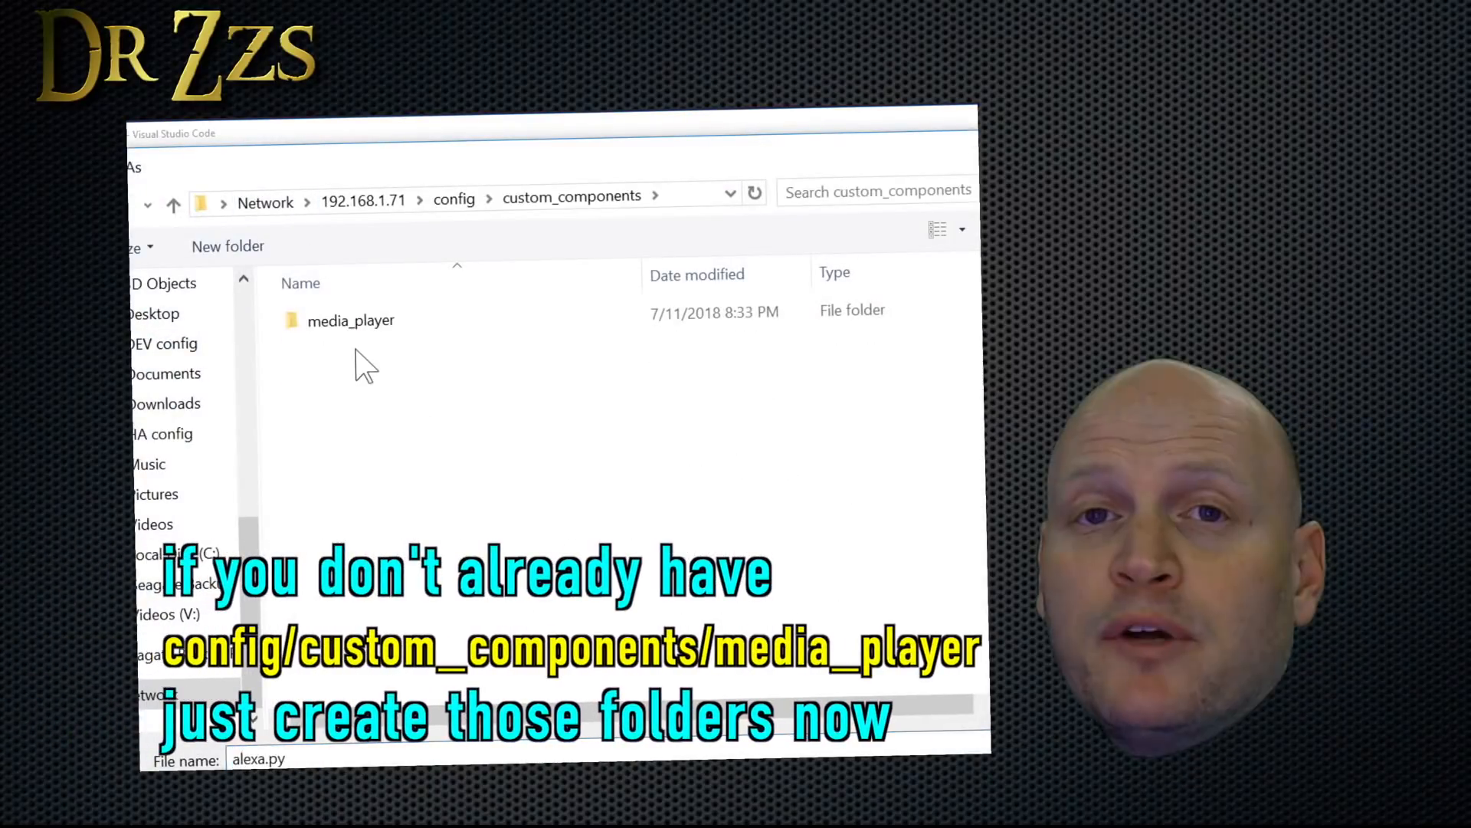
click(351, 321)
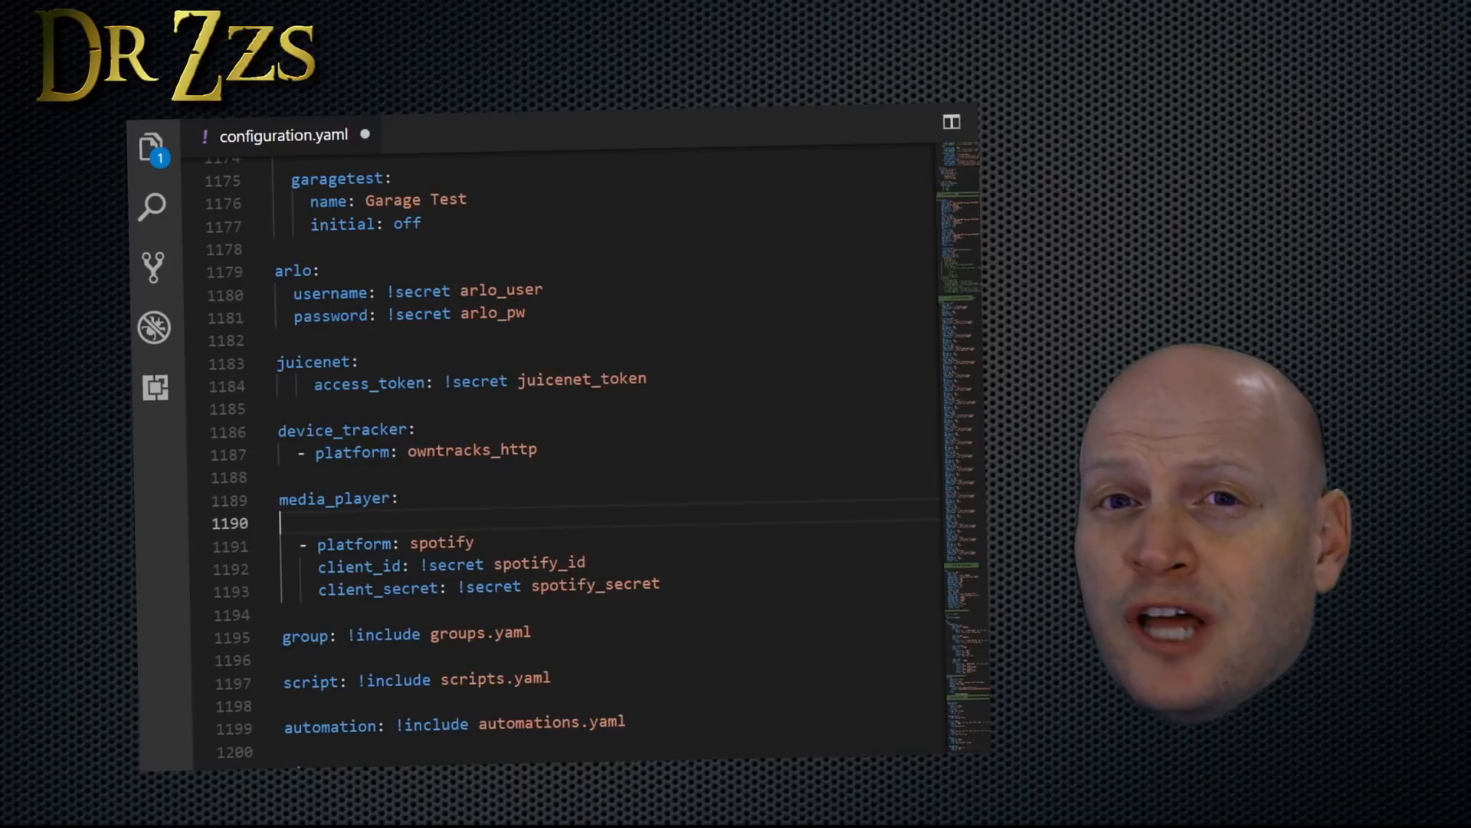
Enter '- platform: alexa' under media_player in configuration.yaml.
text(-pla)
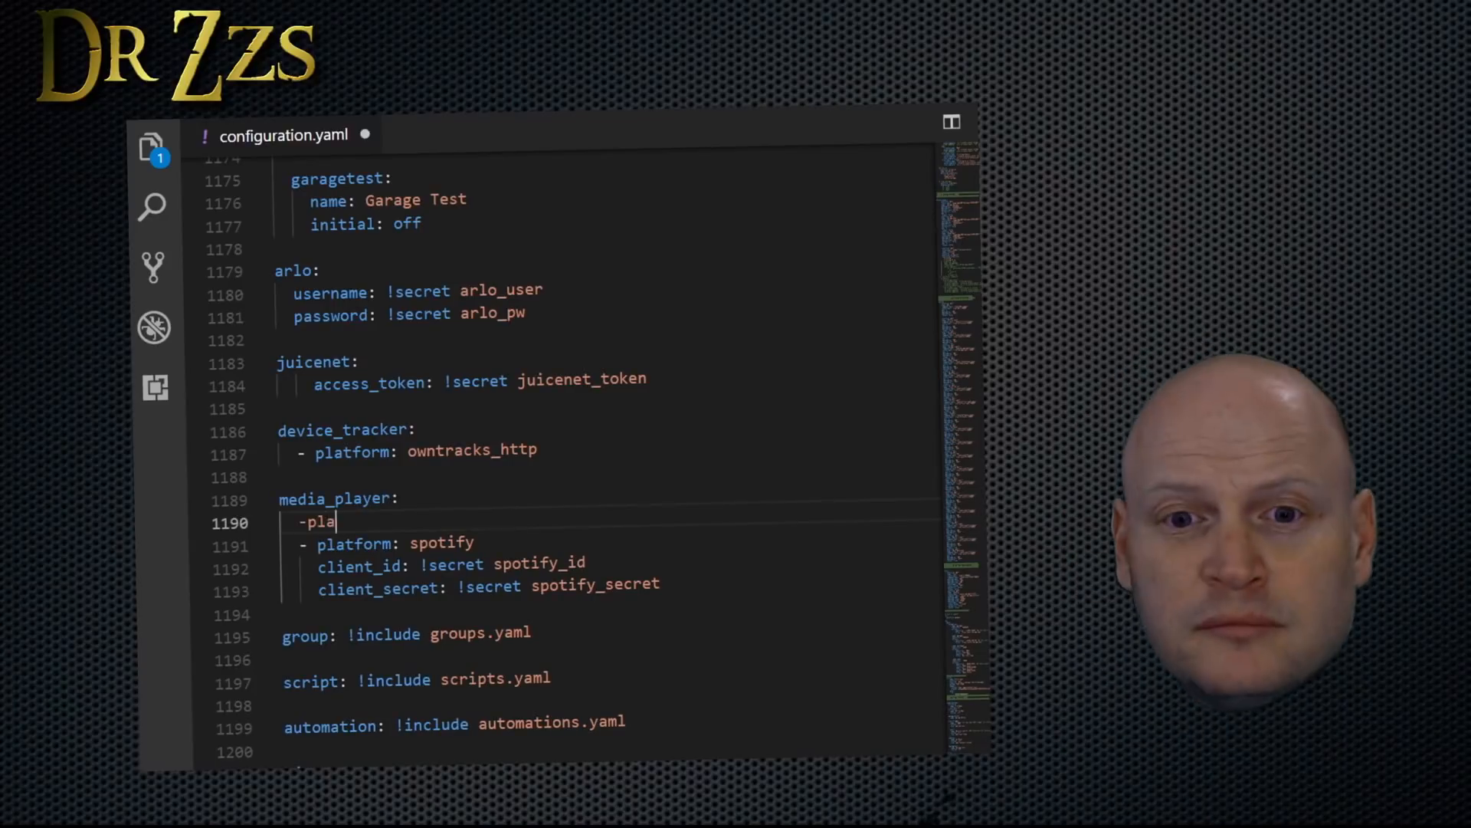
text(tform:)
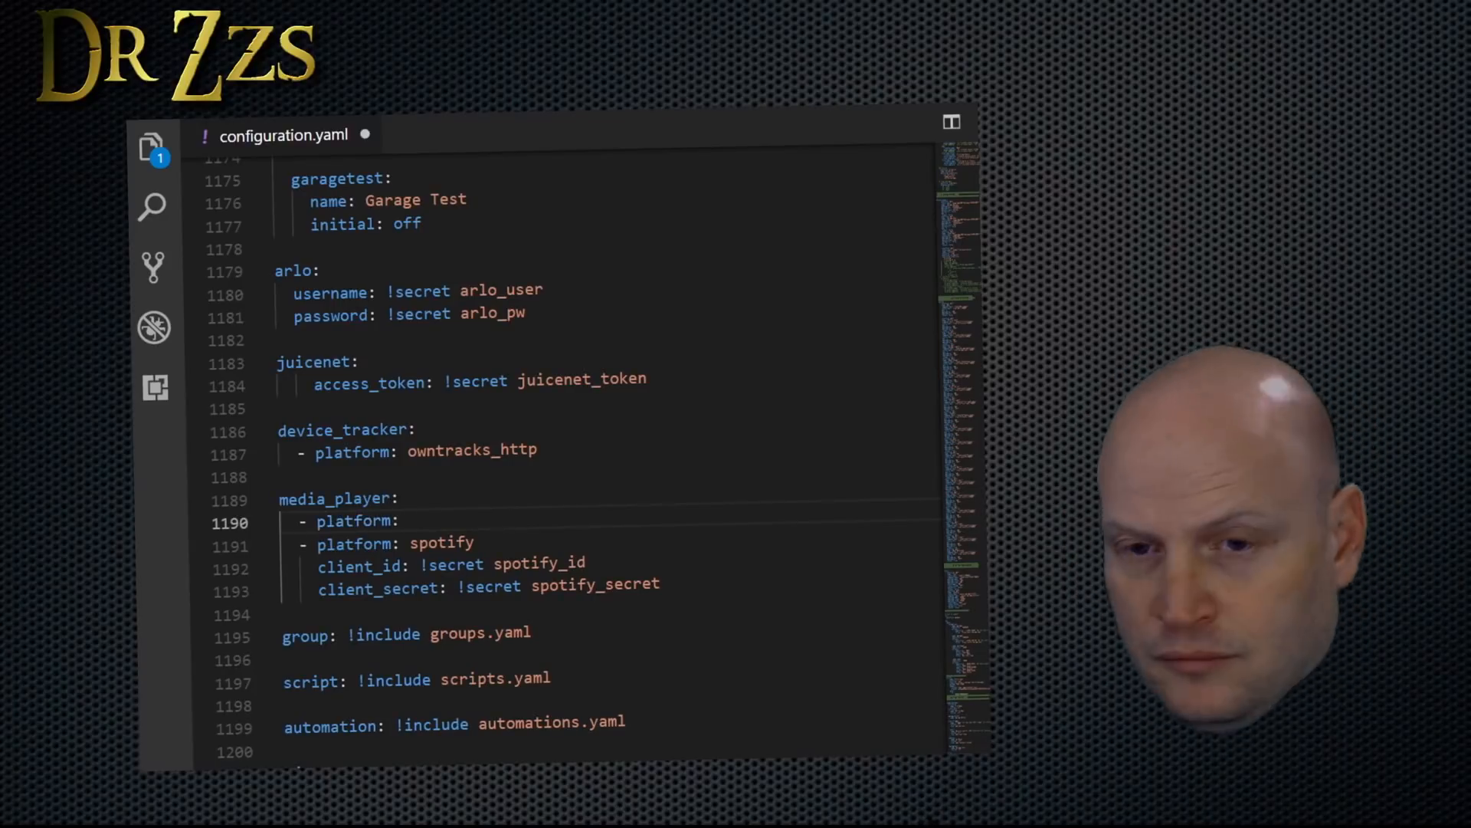
text(alexa)
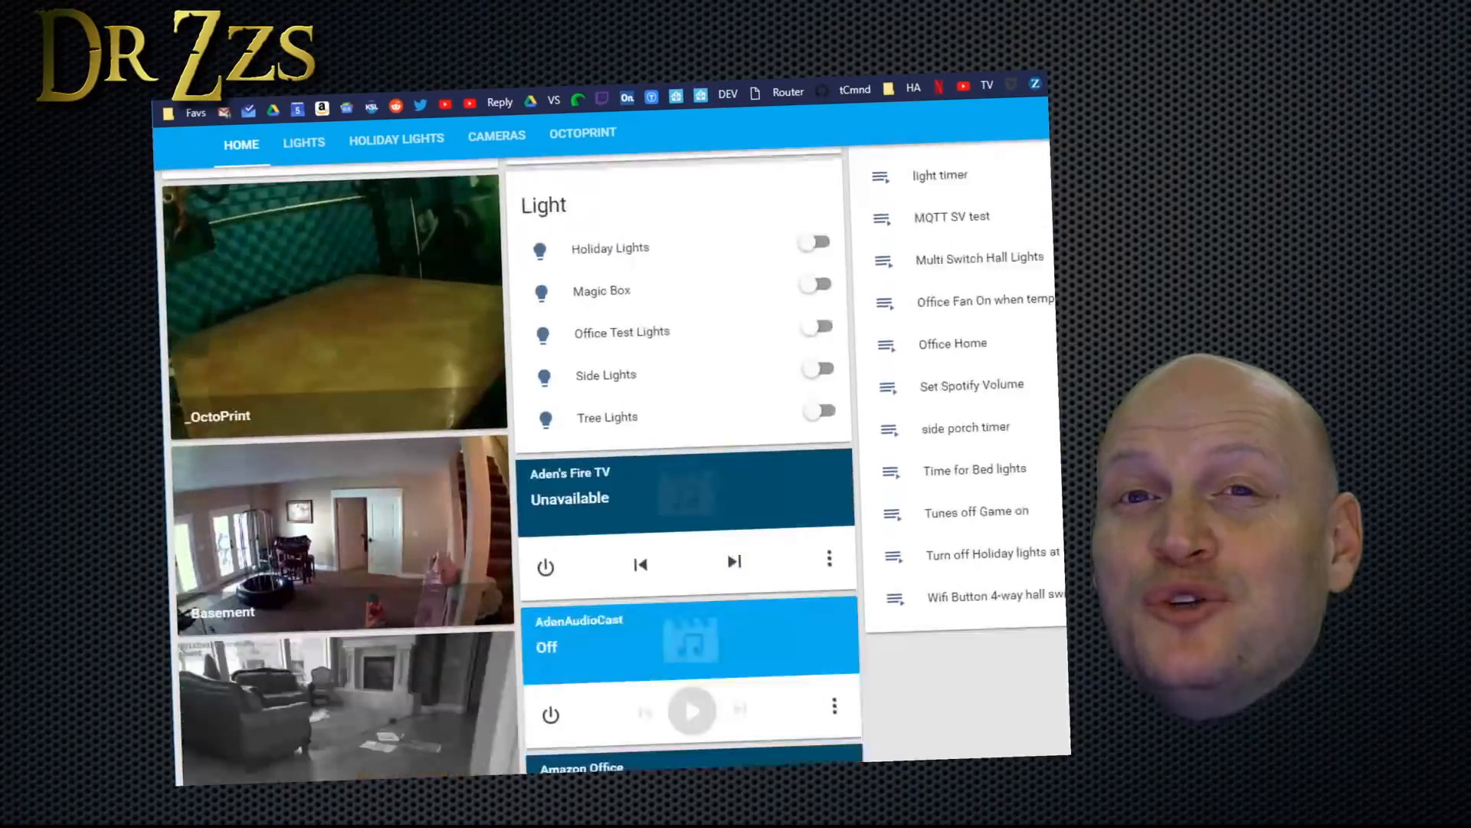
Scroll the overview down to the Alexa media player cards.
scroll(down, 3)
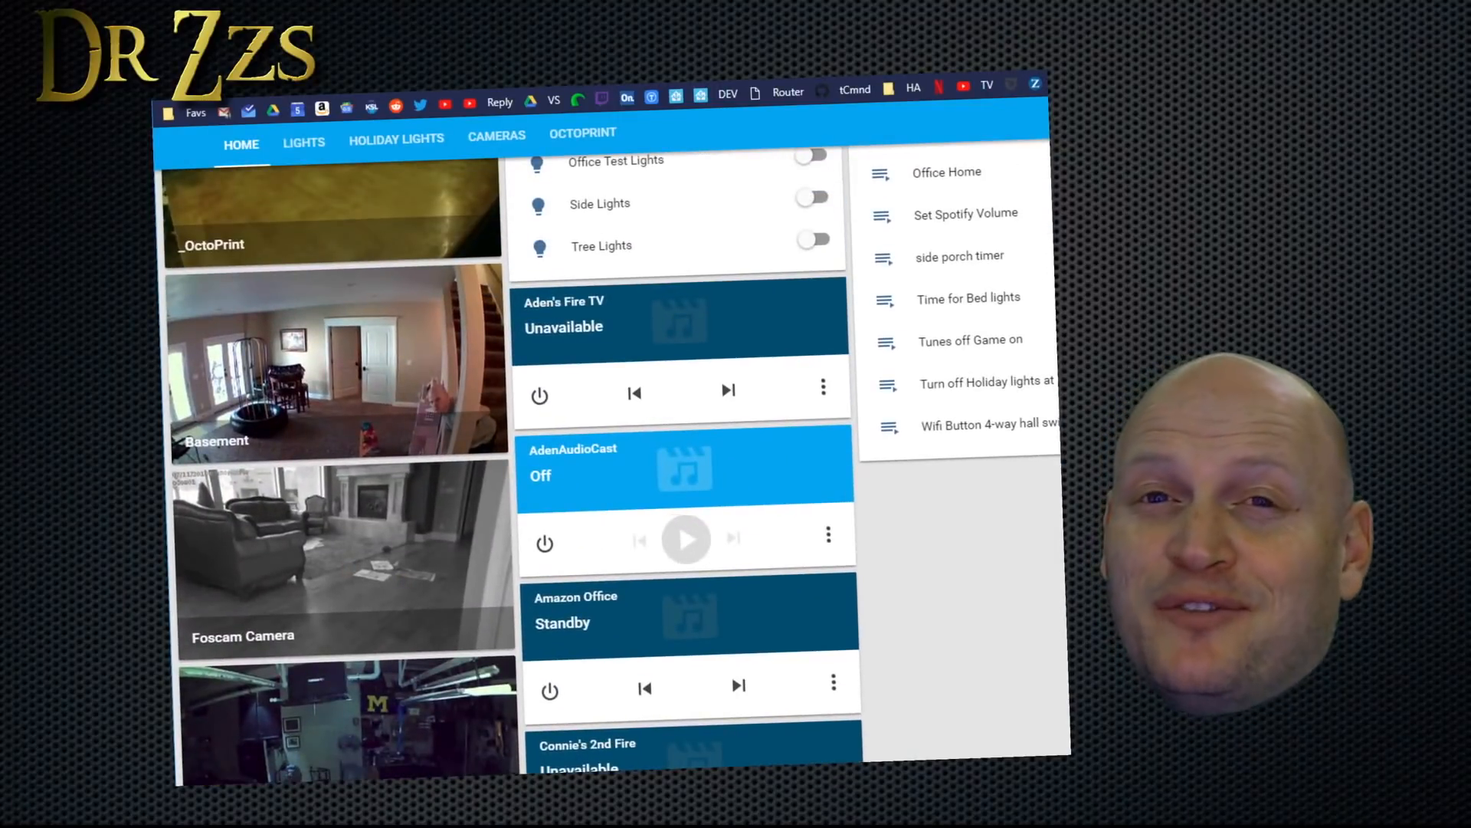
scroll(down, 3)
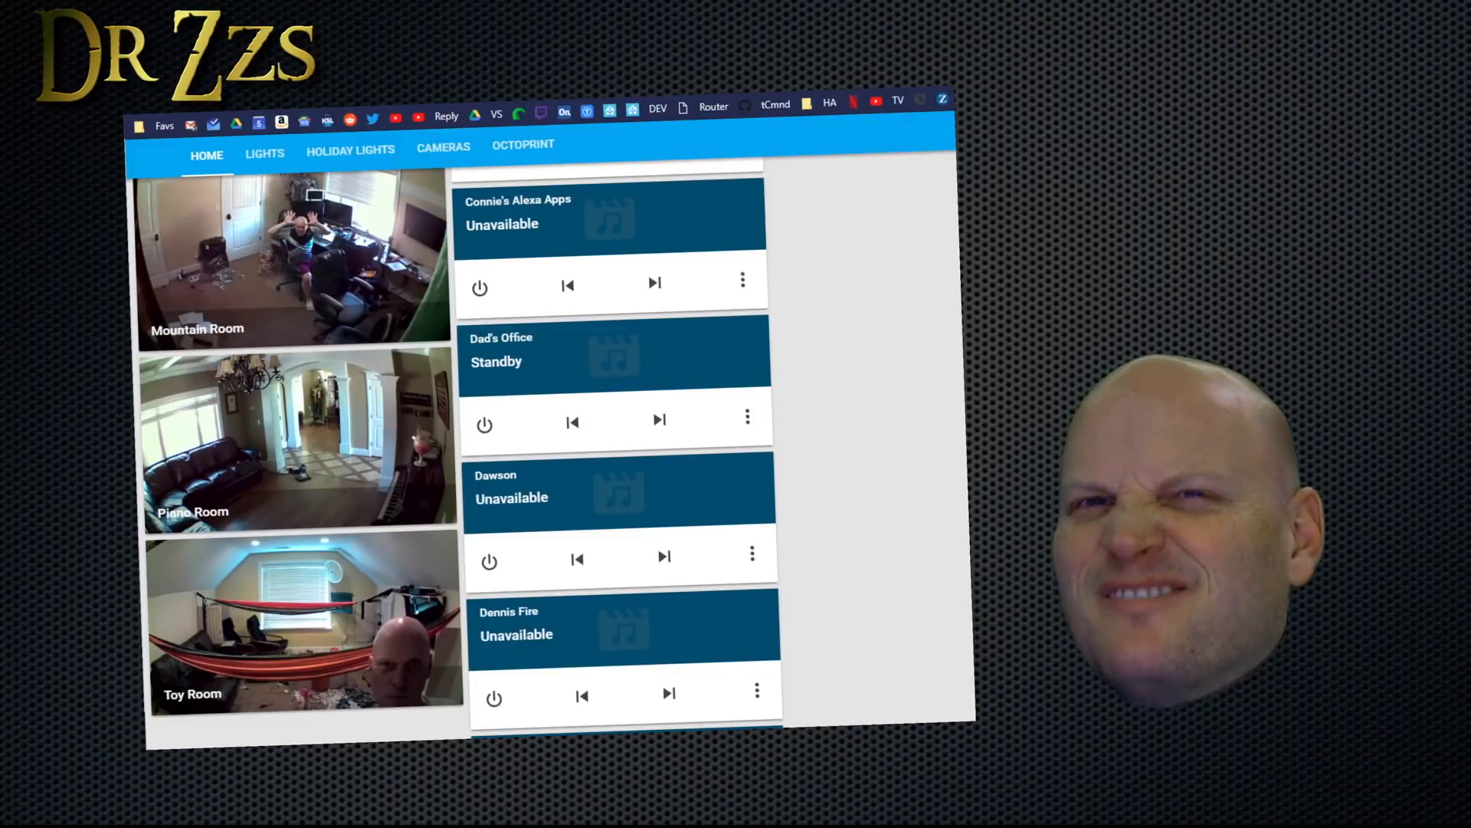
mouse_move(647, 365)
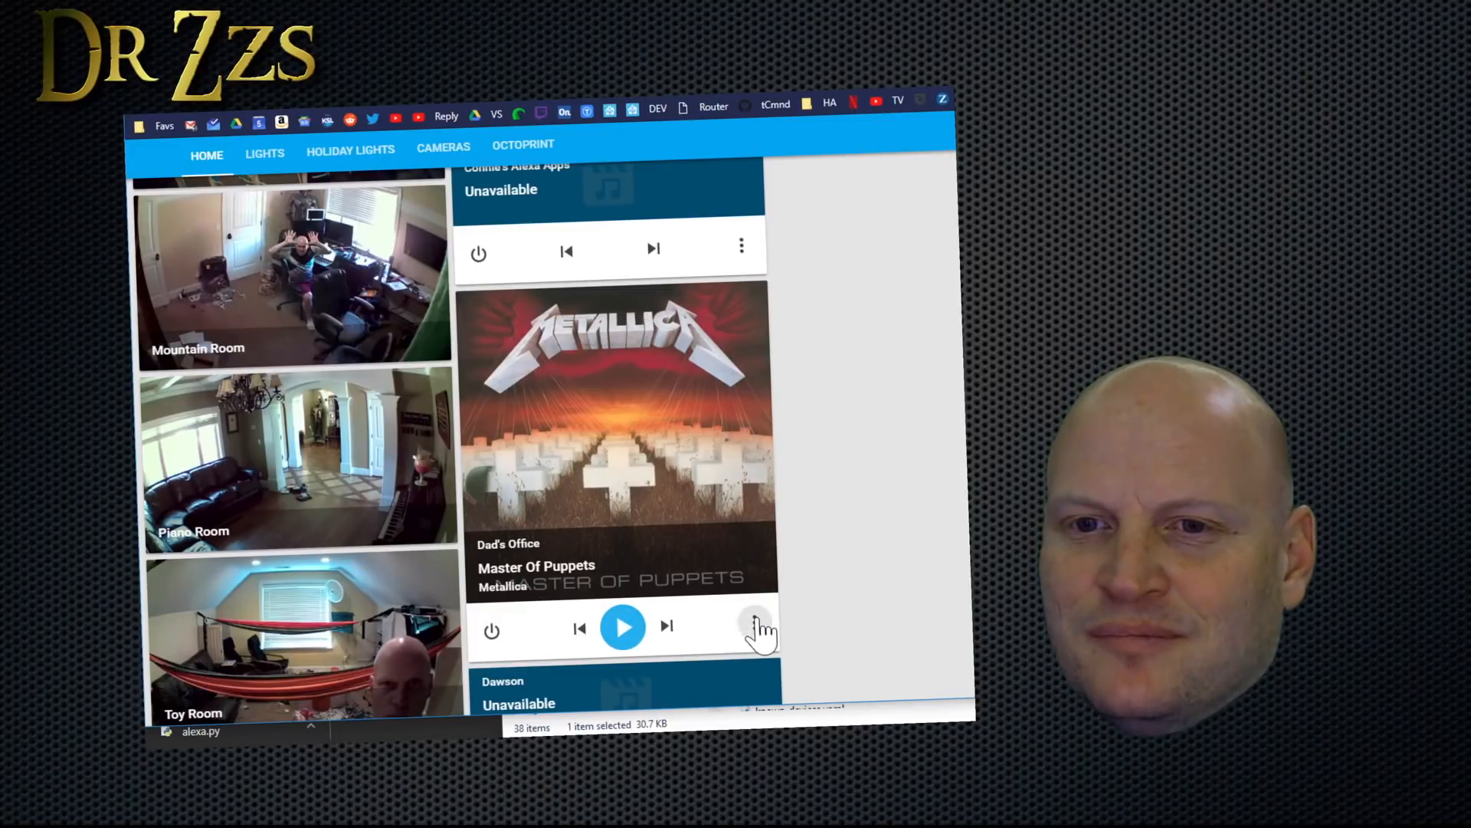
In Dad's Office player details, raise volume to maximum, check sources, then lower it well below half.
click(754, 623)
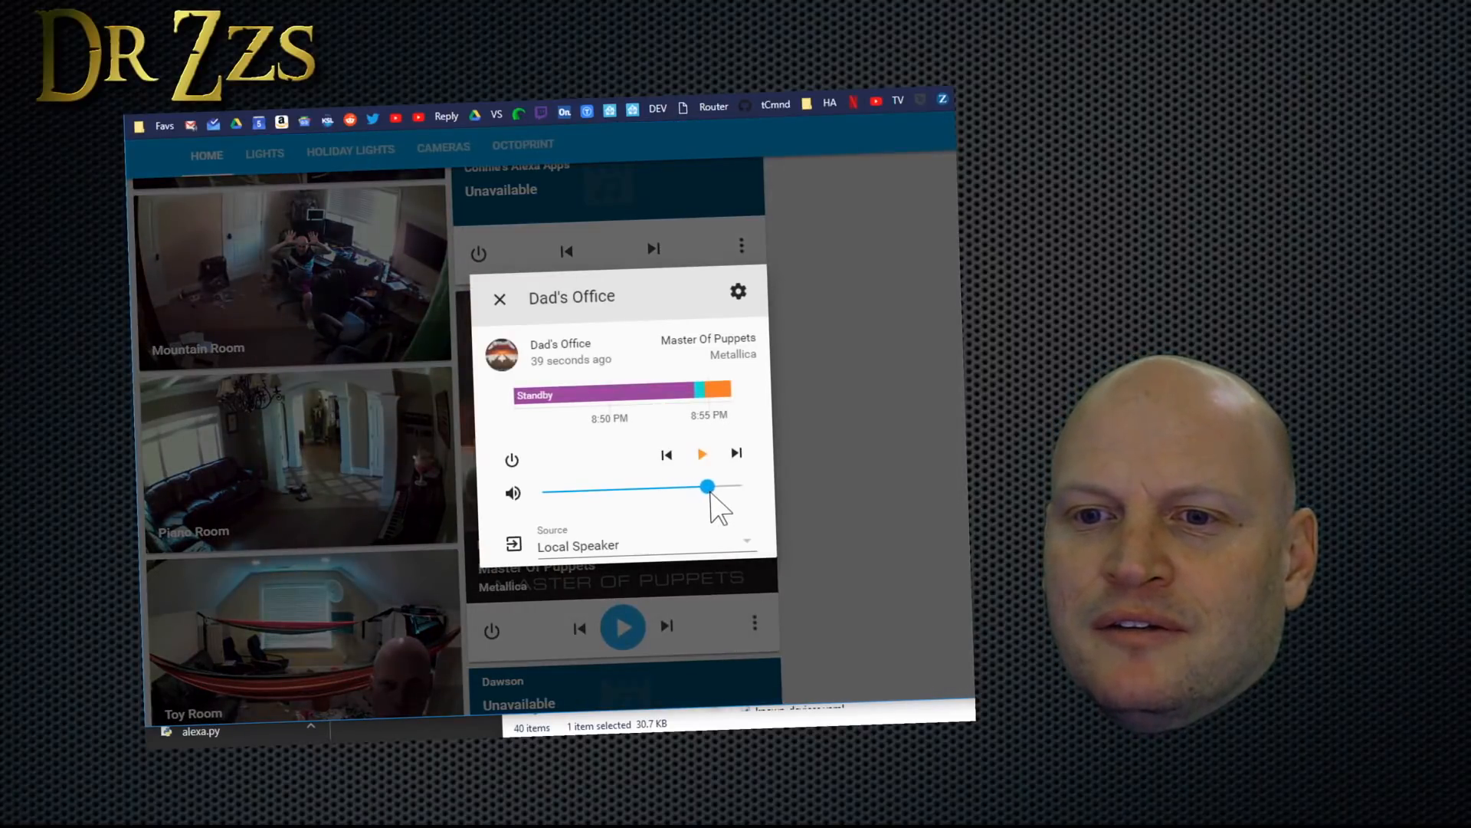
drag(707, 486, 741, 486)
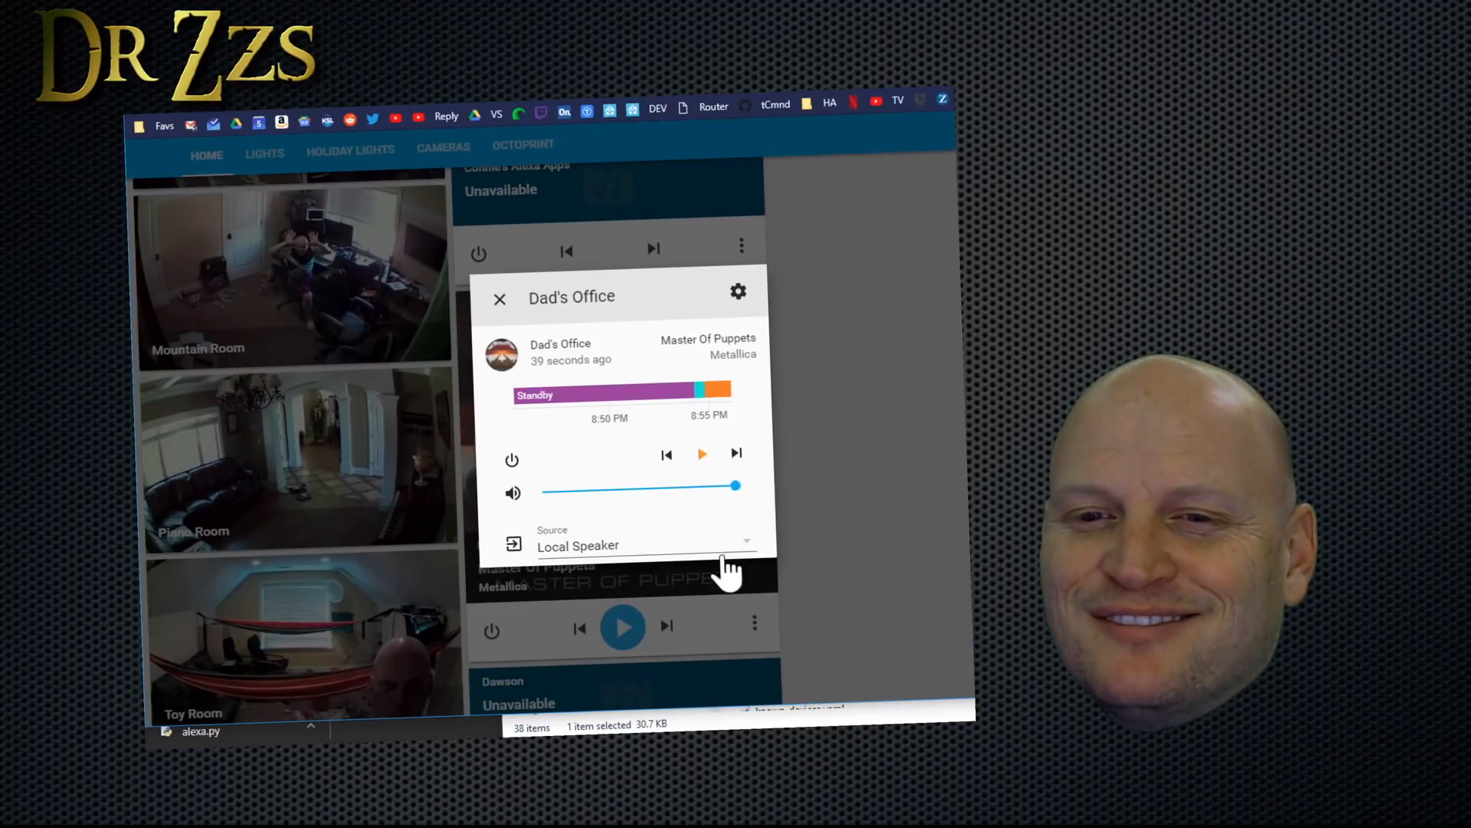
click(647, 544)
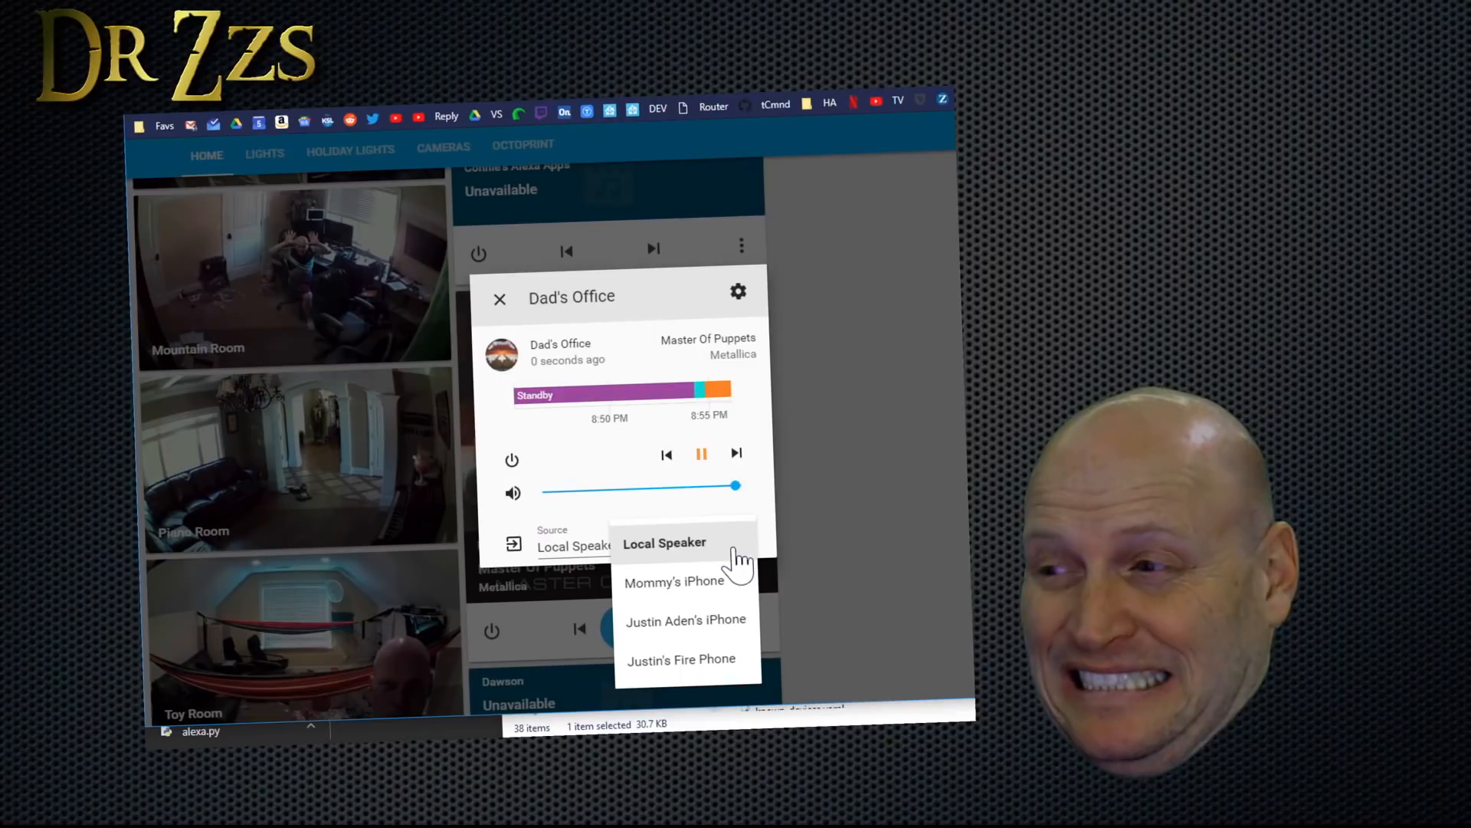
drag(720, 486, 633, 487)
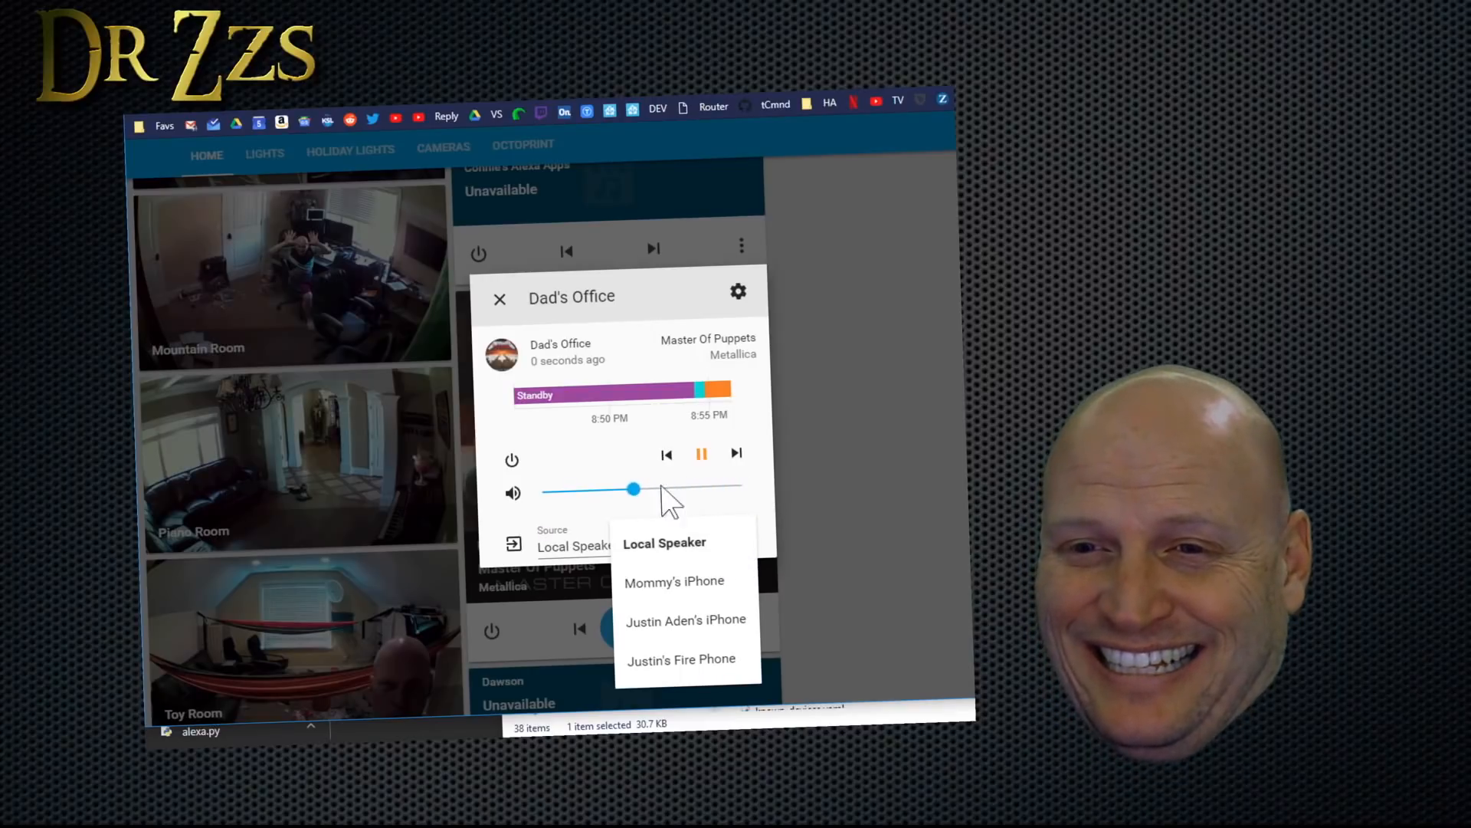
drag(633, 489, 587, 491)
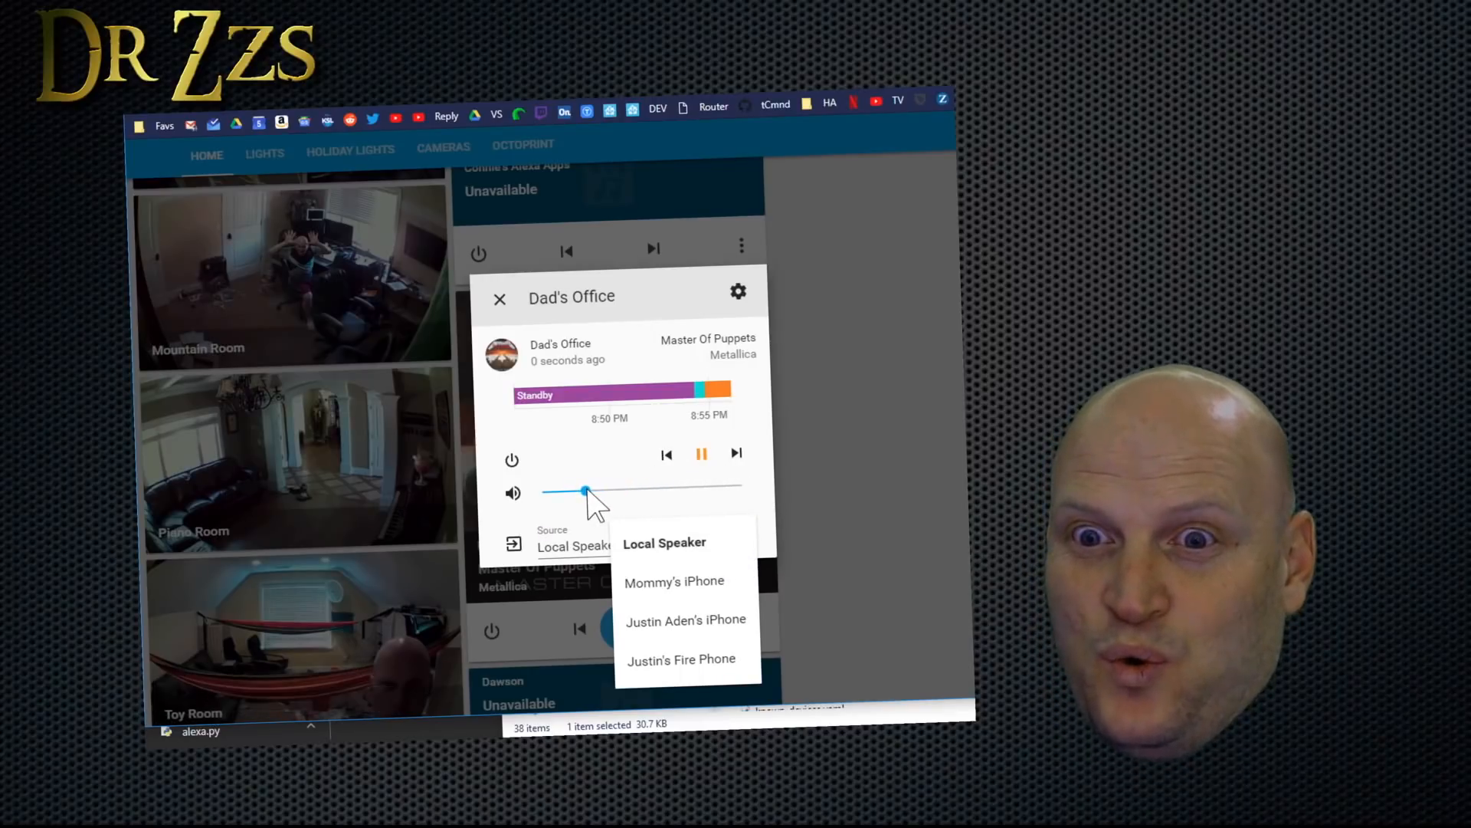
click(500, 299)
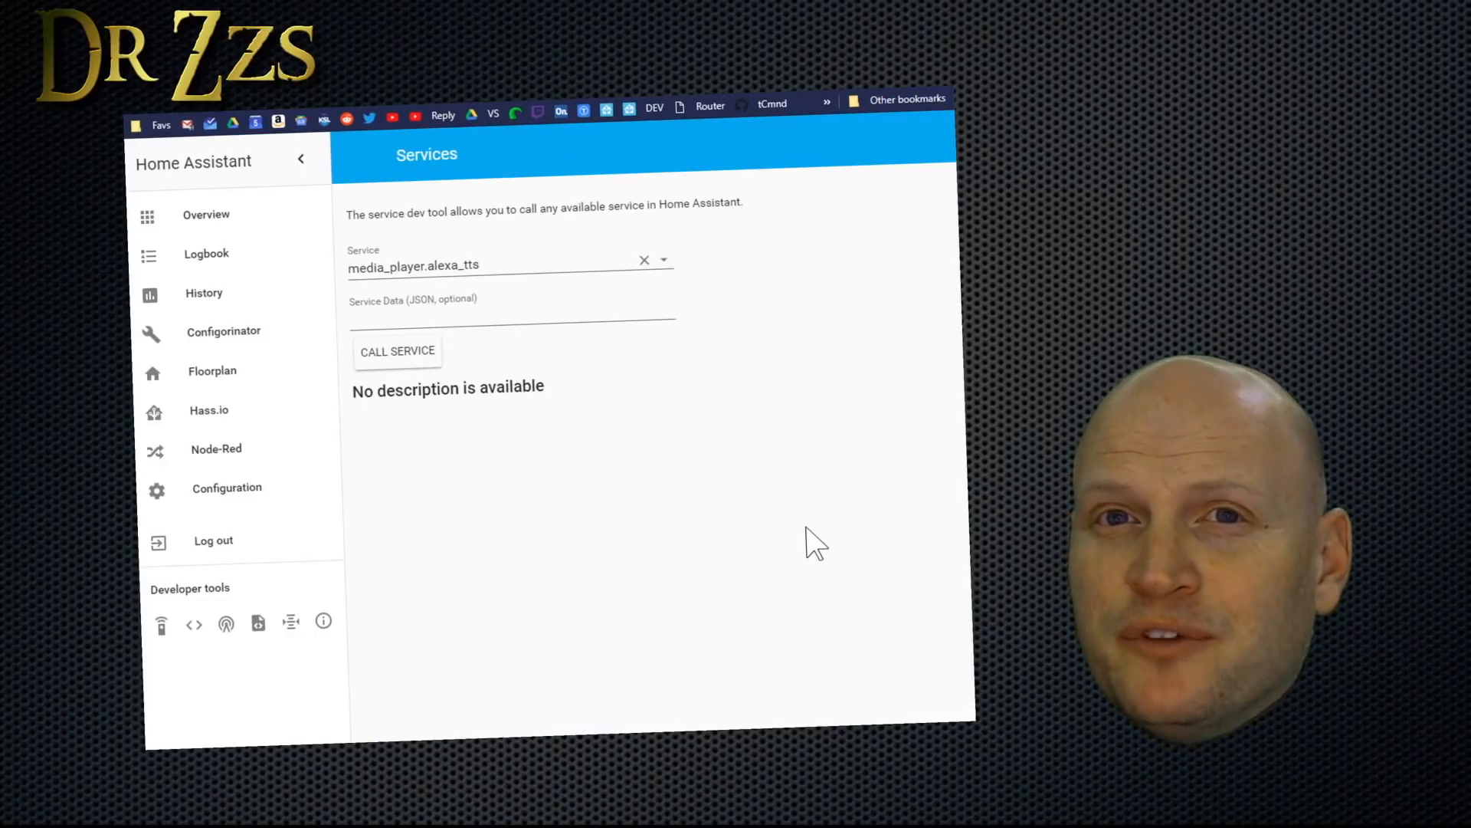
mouse_move(540, 423)
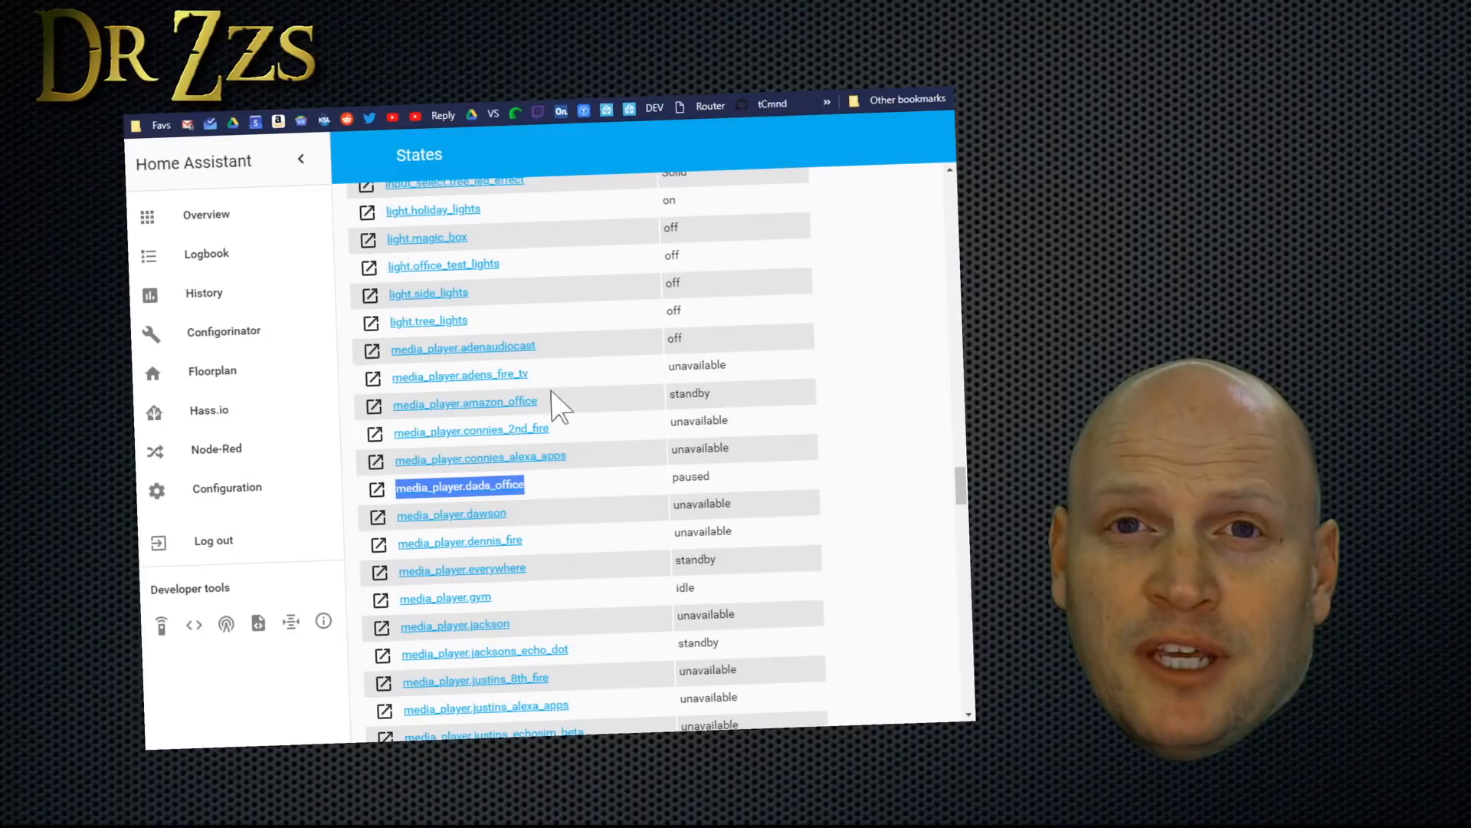
mouse_move(531, 562)
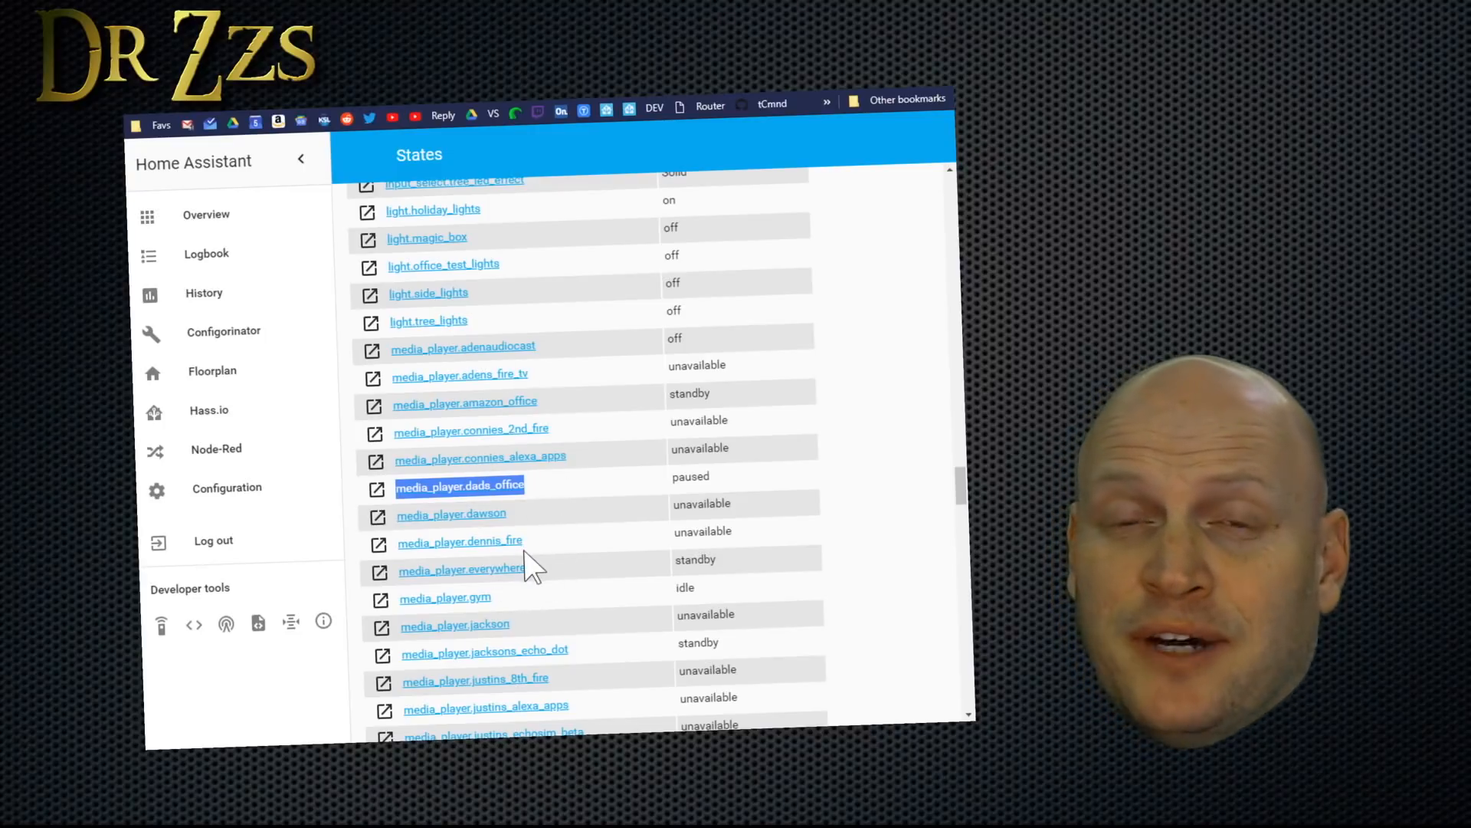
mouse_move(521, 503)
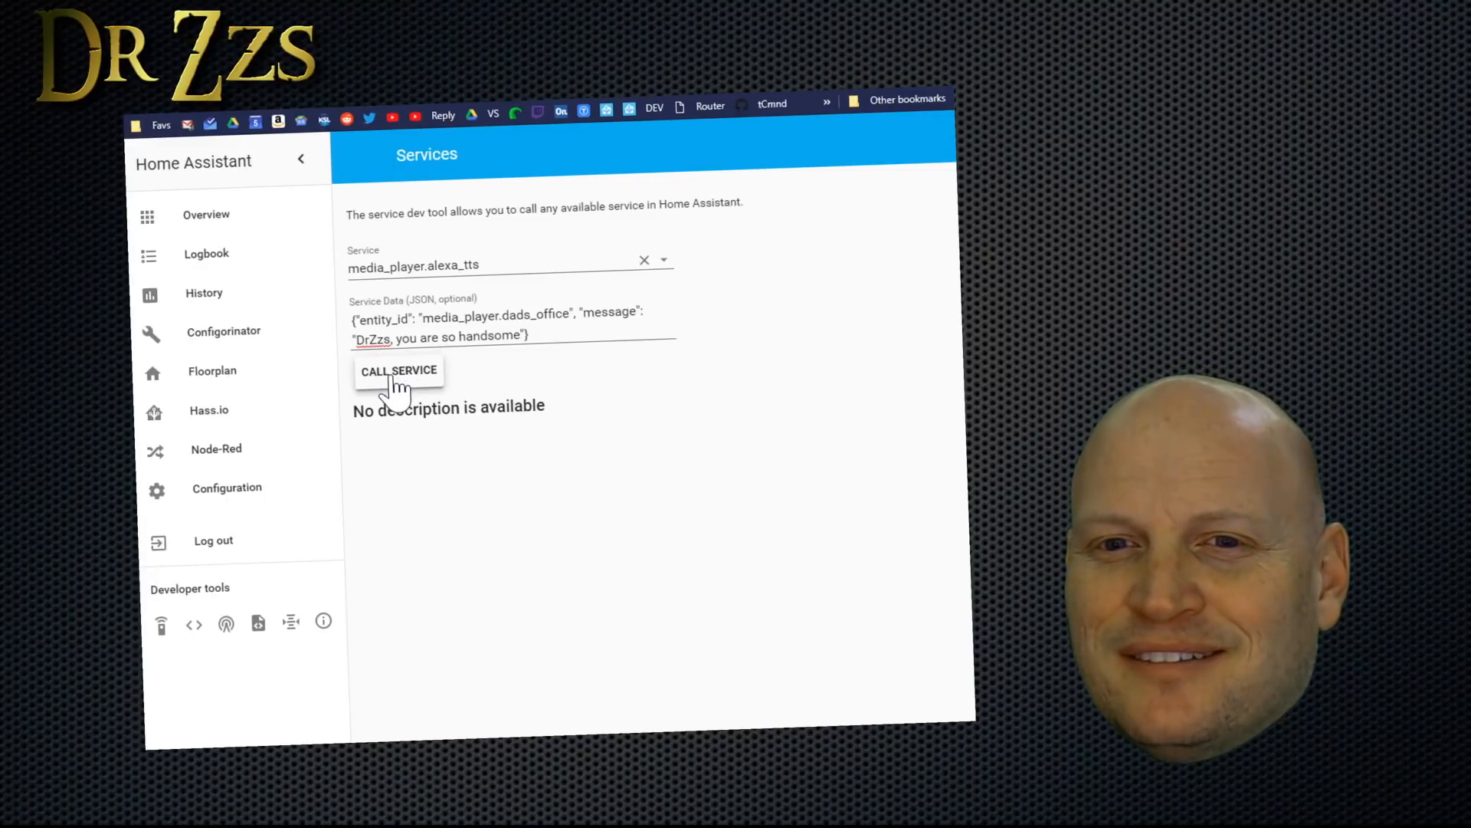
Call media_player.alexa_tts so Dad's Office speaks "DrZzs, you are so handsome".
click(397, 370)
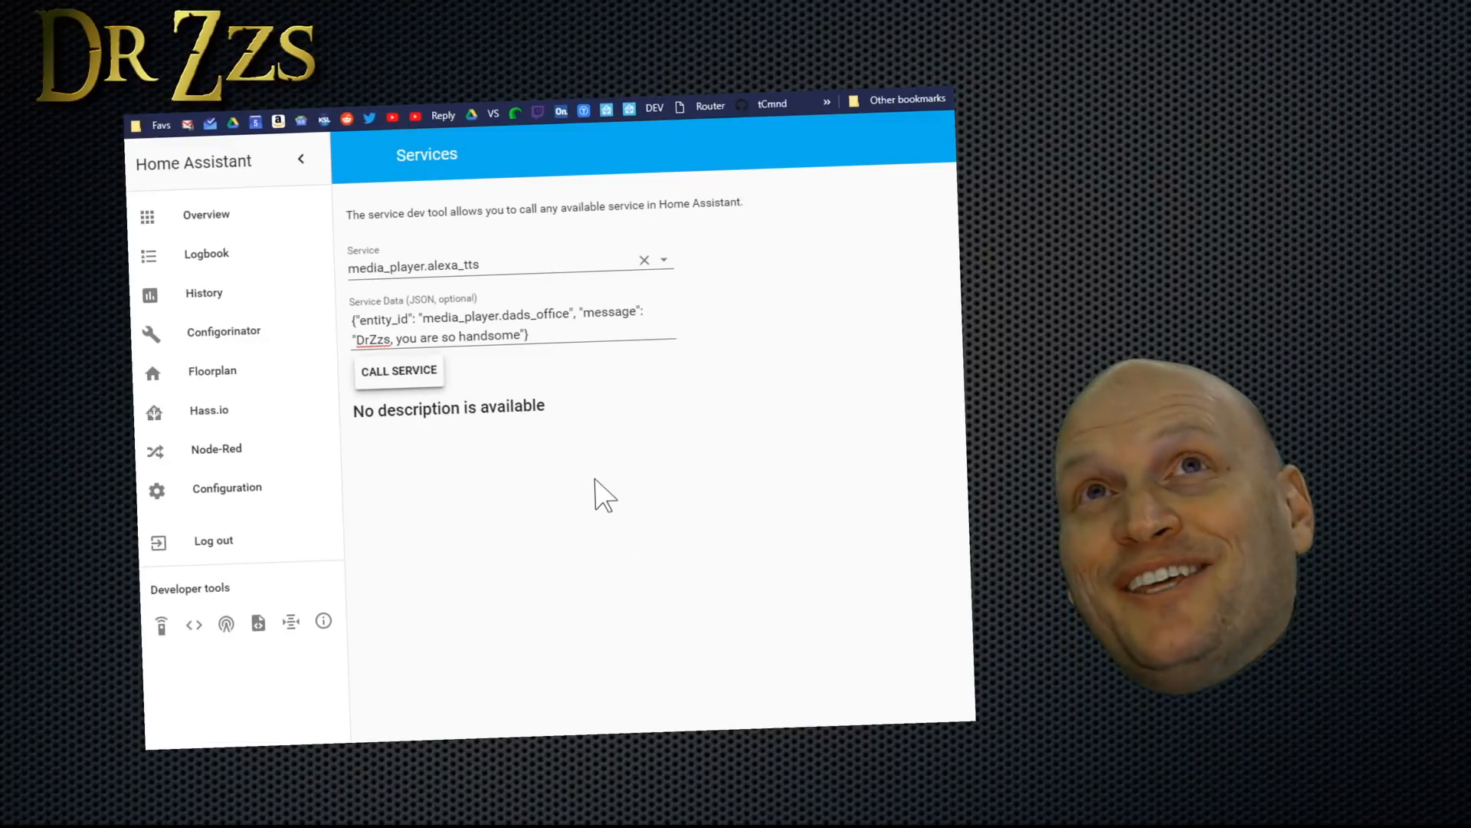
mouse_move(472, 457)
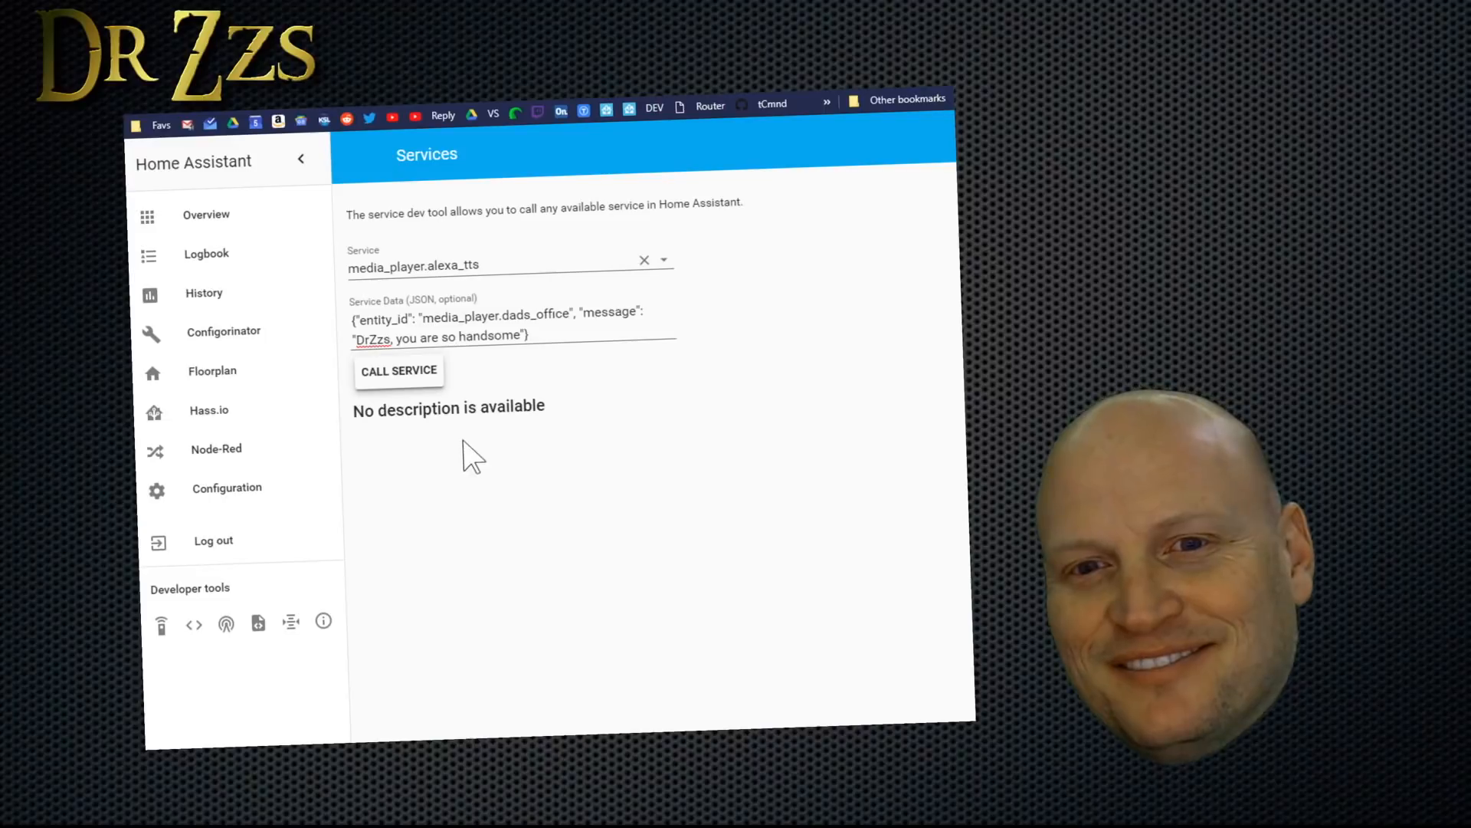